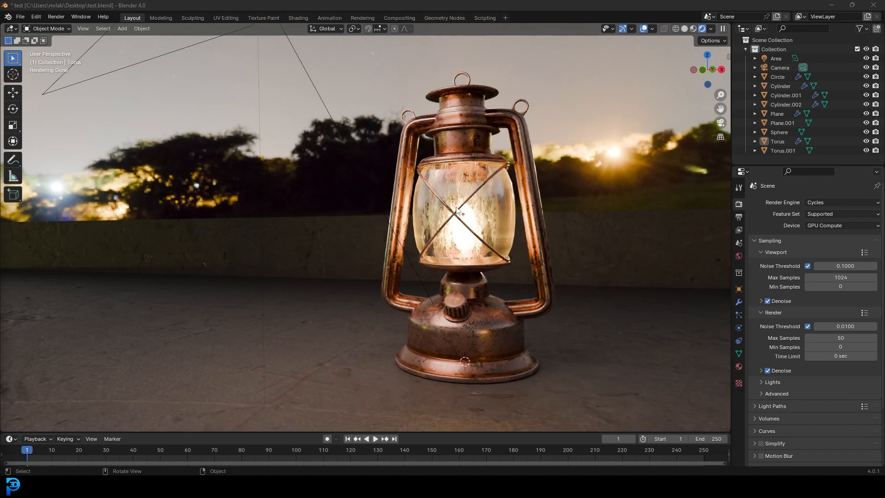
pyautogui.moveTo(429, 193)
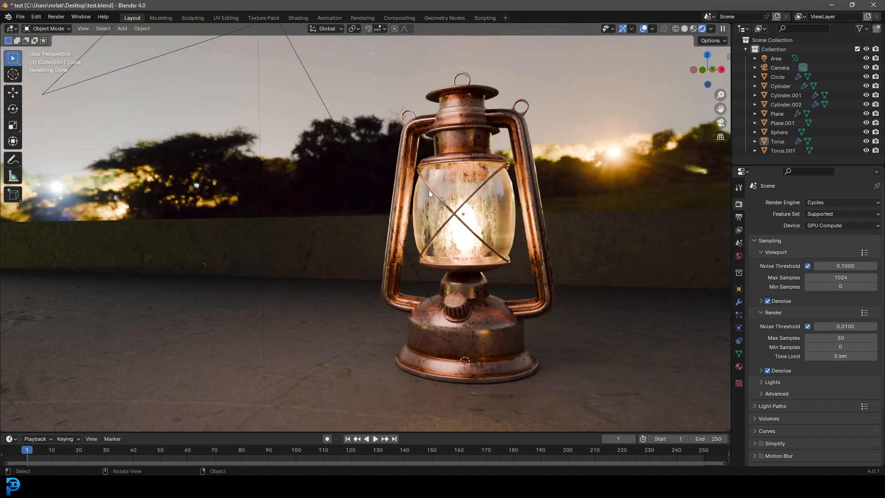
# Switch the lantern viewport from Rendered to Solid shading
pyautogui.click(675, 29)
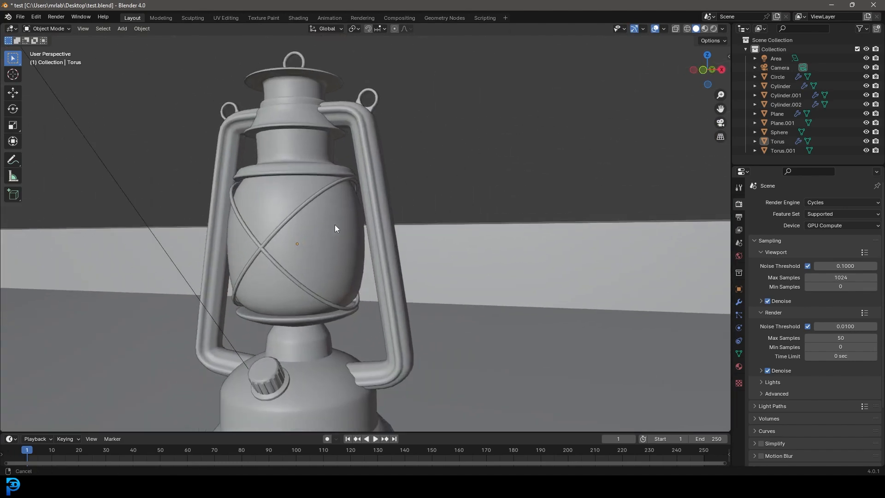
pyautogui.click(703, 28)
pyautogui.write('poly')
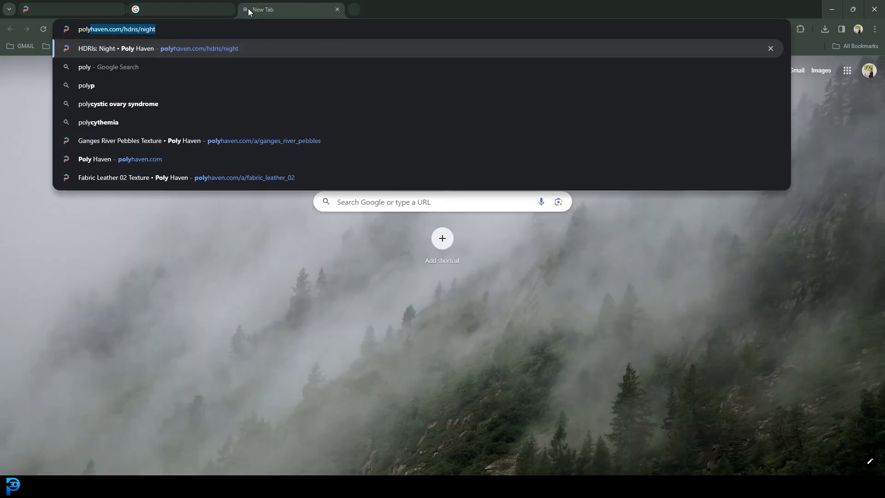
# Search Poly Haven's HDRI library for 'night' and open the Moonless Golf HDRI page
pyautogui.click(149, 48)
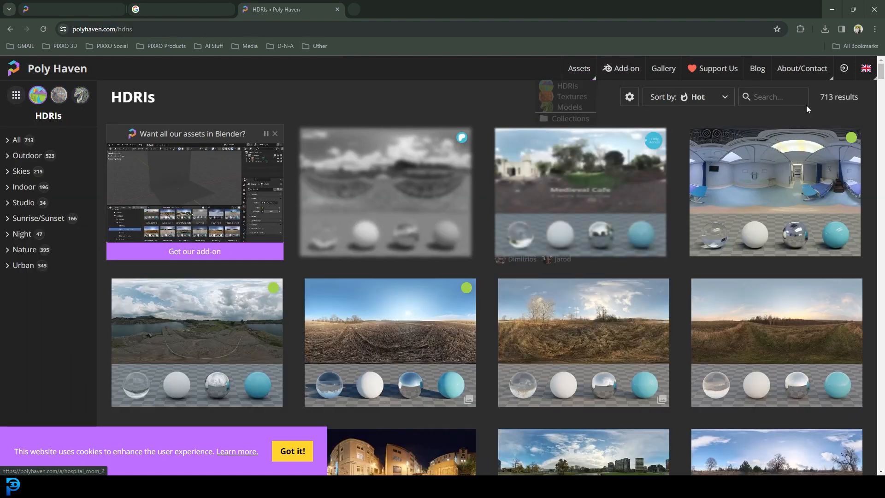
pyautogui.click(773, 96)
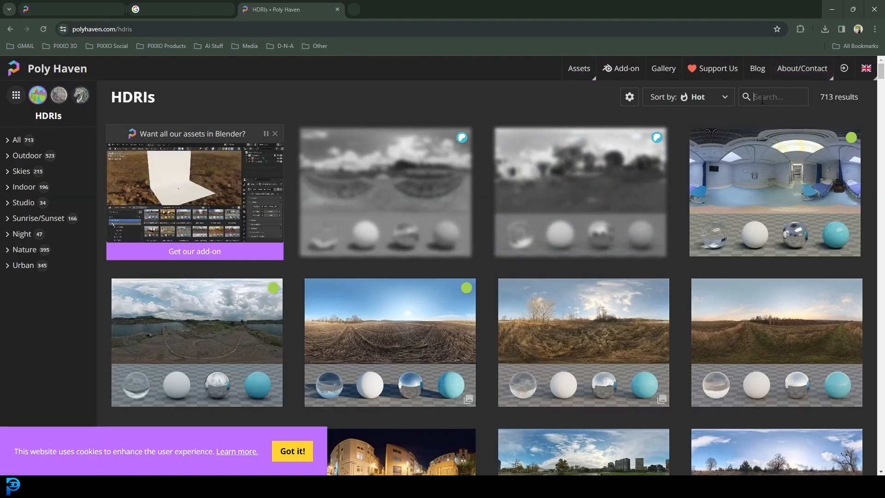
pyautogui.write('night')
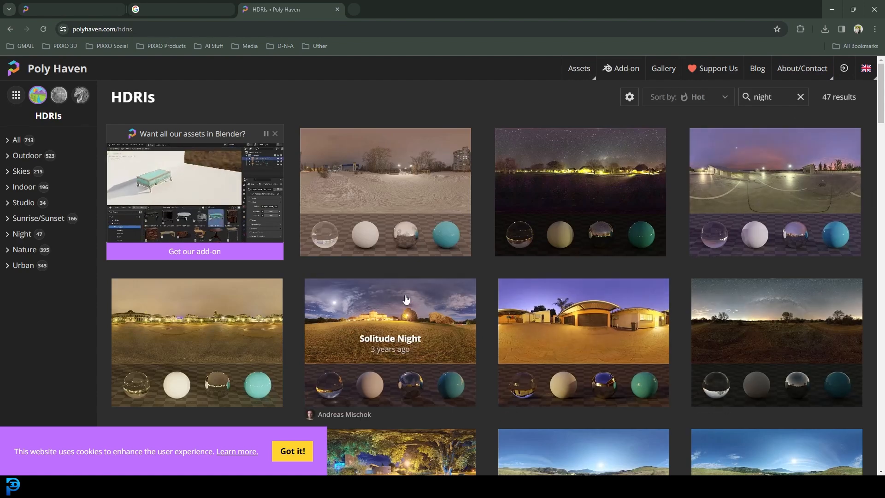
pyautogui.scroll(-3)
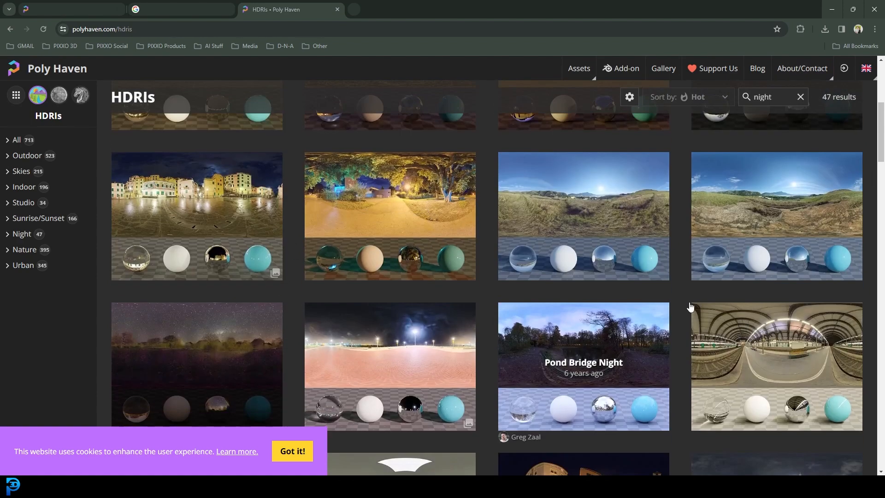
pyautogui.click(196, 364)
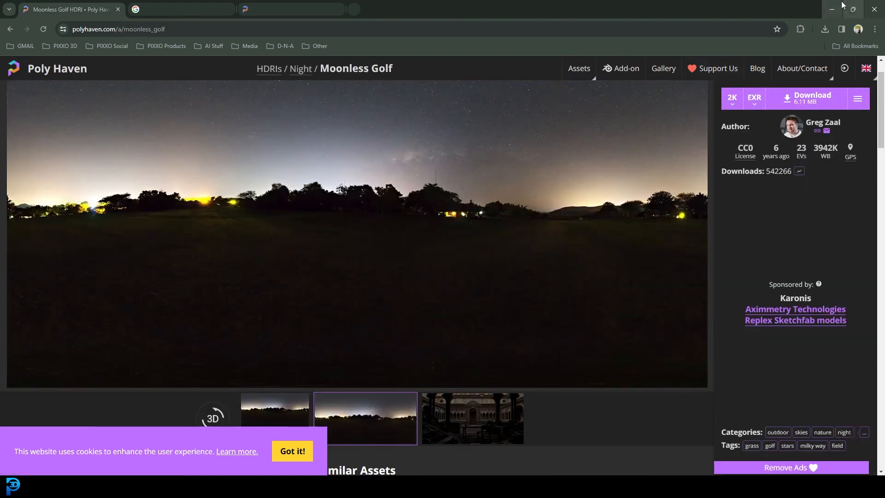
# Bring up the Google Images grunge search and scroll through the seamless grunge wall results
pyautogui.click(181, 9)
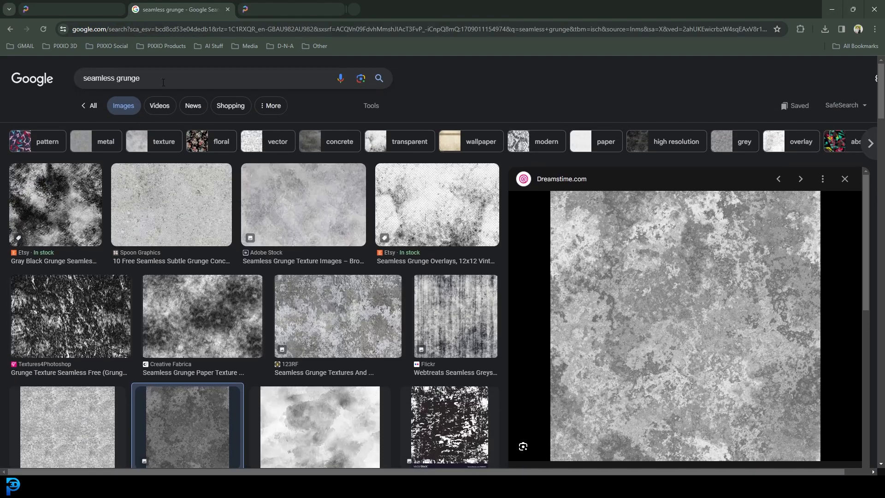
pyautogui.scroll(-3)
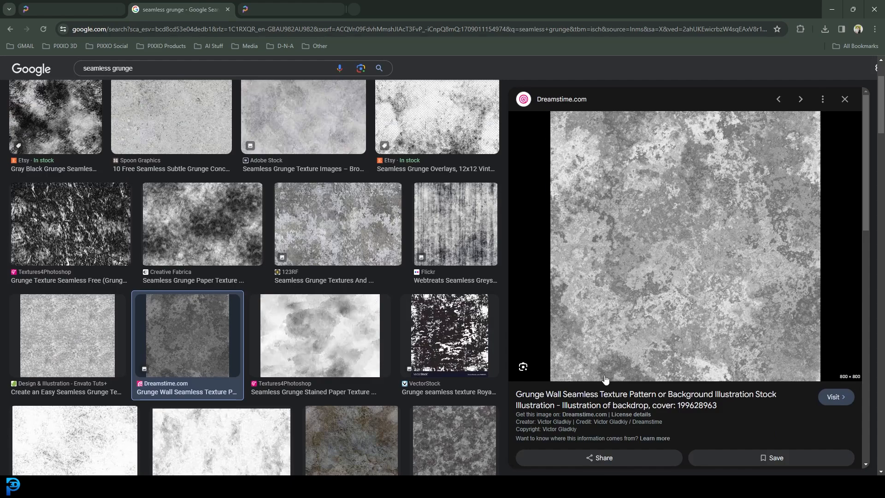
pyautogui.scroll(-3)
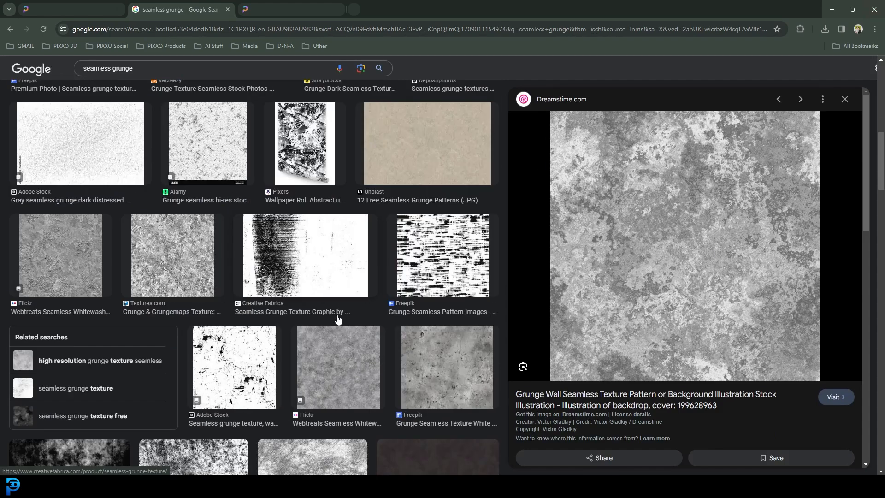
pyautogui.scroll(-3)
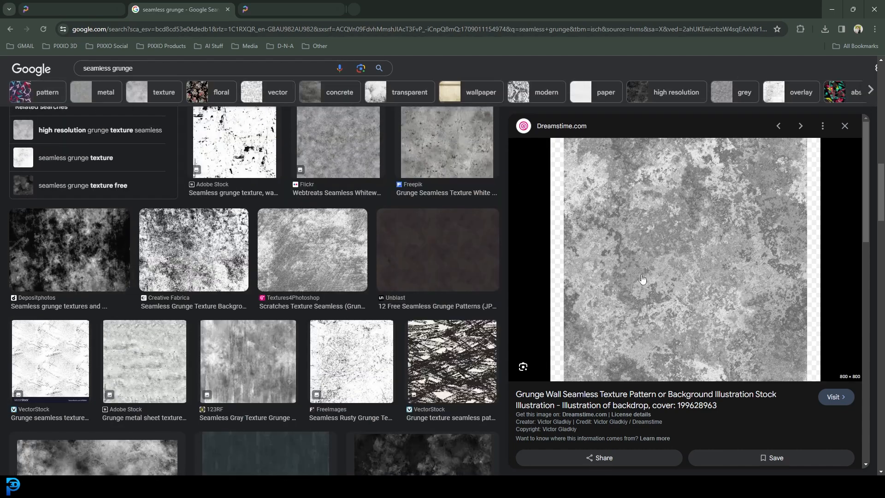
pyautogui.scroll(-3)
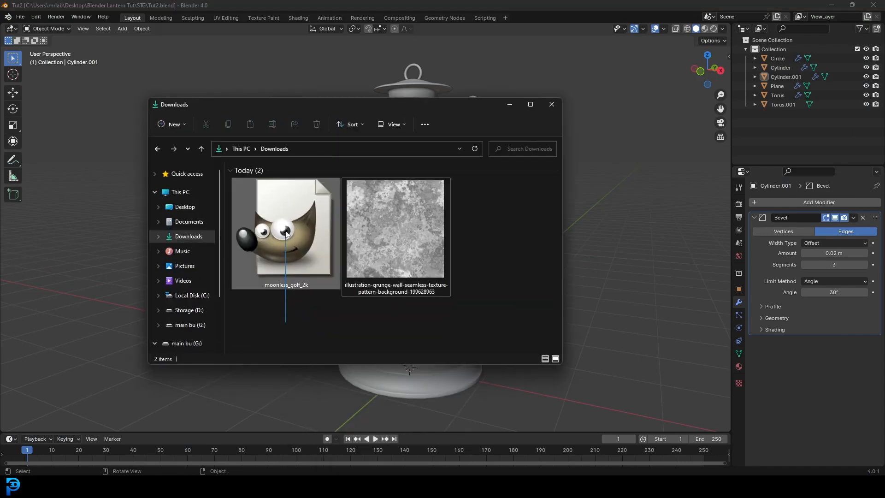
# Close the Downloads window after confirming the HDRI and grunge texture are there
pyautogui.click(394, 231)
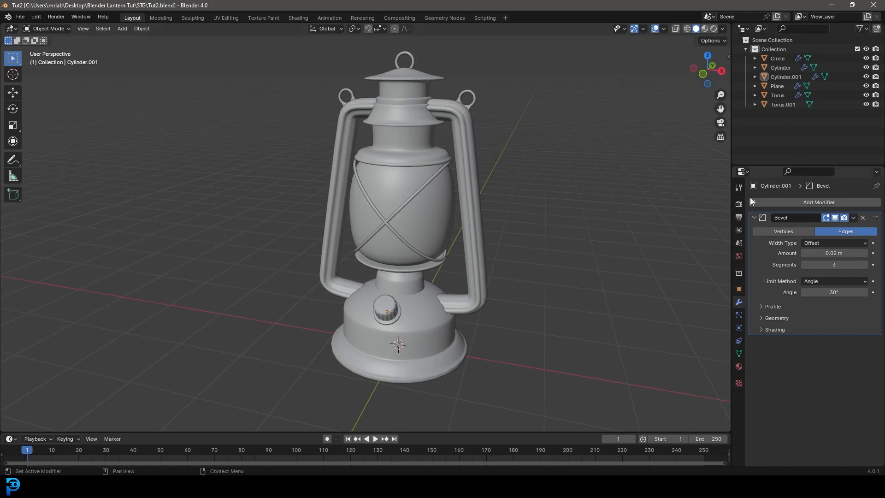
# Set the render engine to Cycles on GPU Compute with 50 max render samples
pyautogui.click(739, 204)
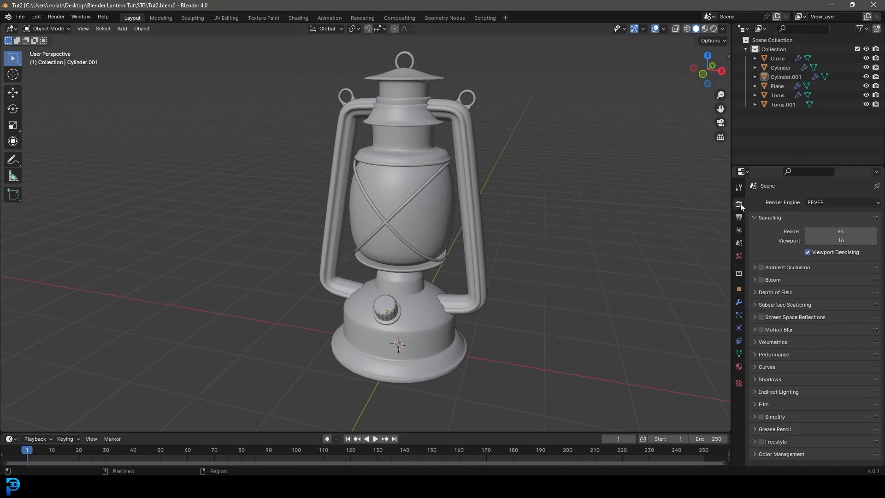
pyautogui.click(841, 202)
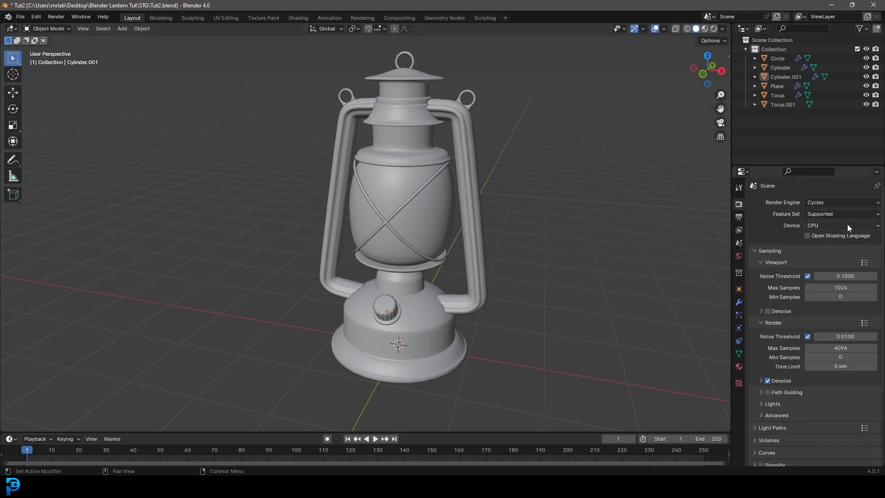
pyautogui.click(841, 225)
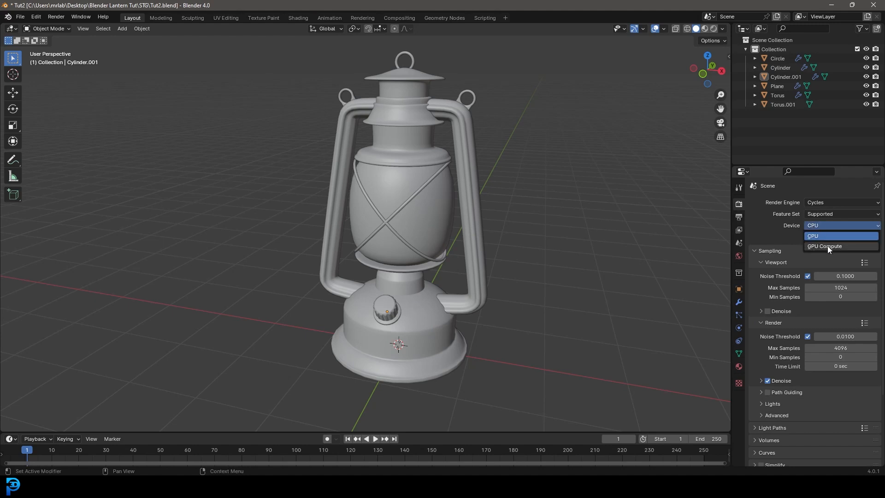
pyautogui.click(825, 246)
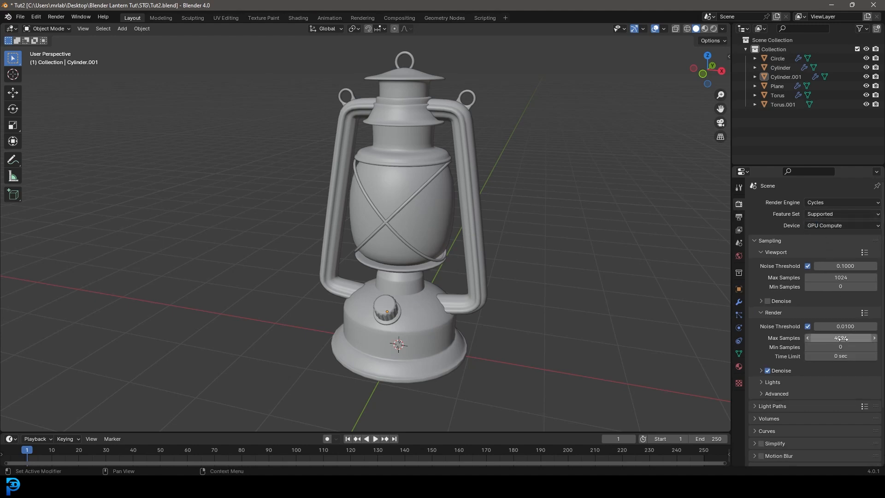
pyautogui.doubleClick(840, 337)
pyautogui.write('50')
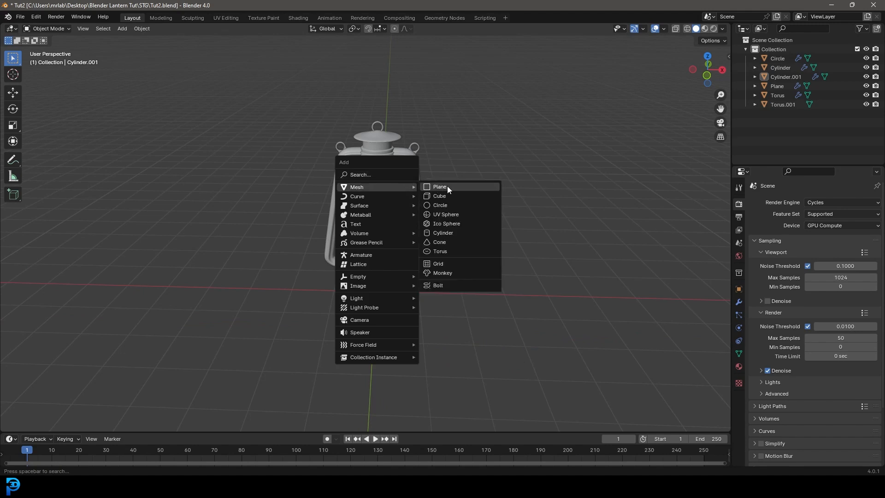
# Add a ground plane, then reposition and rotate the 95 mm camera to frame the lantern
pyautogui.click(440, 186)
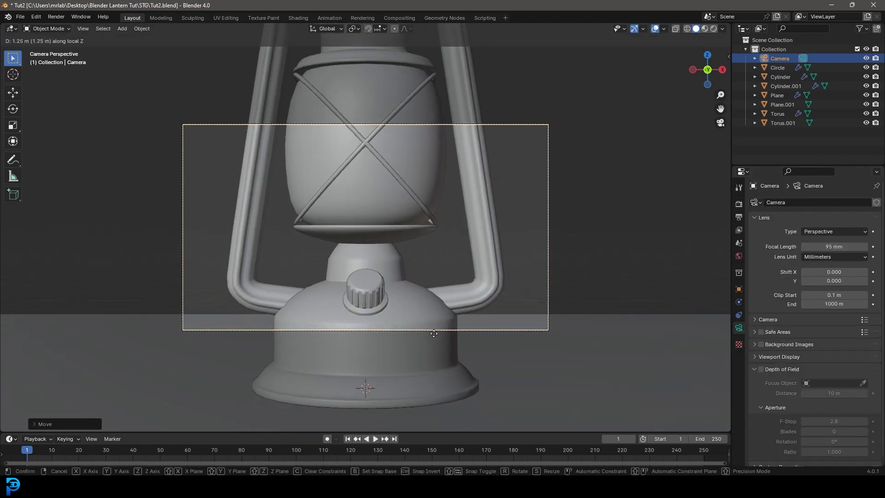
pyautogui.moveTo(408, 93)
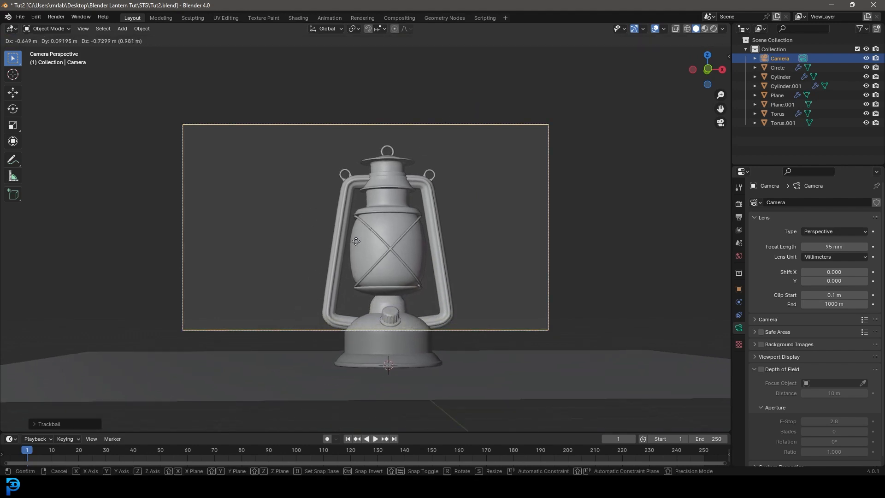
pyautogui.click(356, 241)
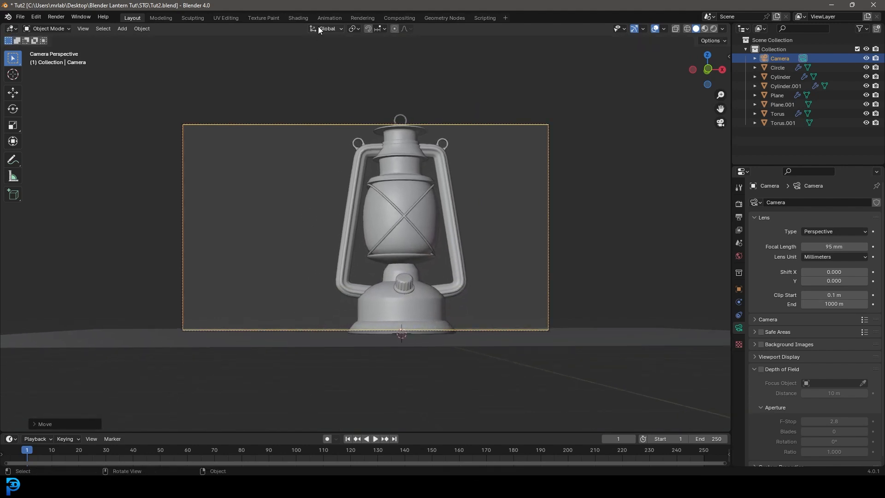
pyautogui.press('r')
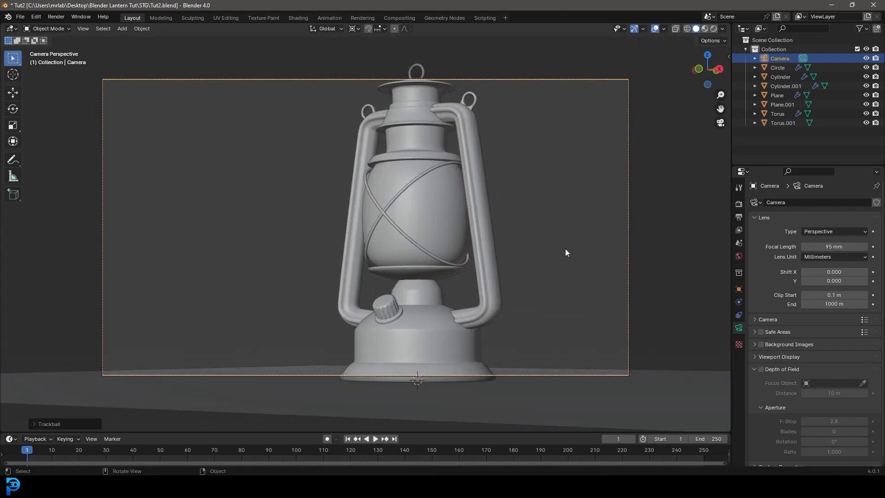
pyautogui.click(353, 28)
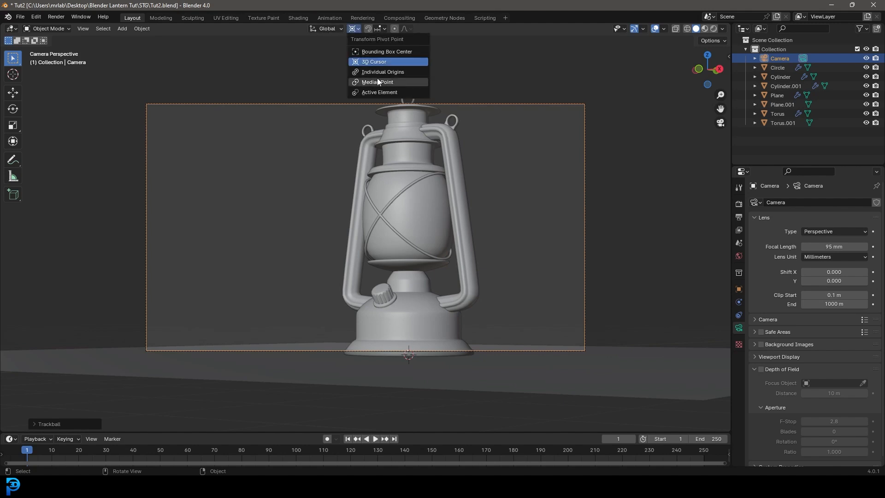
pyautogui.moveTo(384, 84)
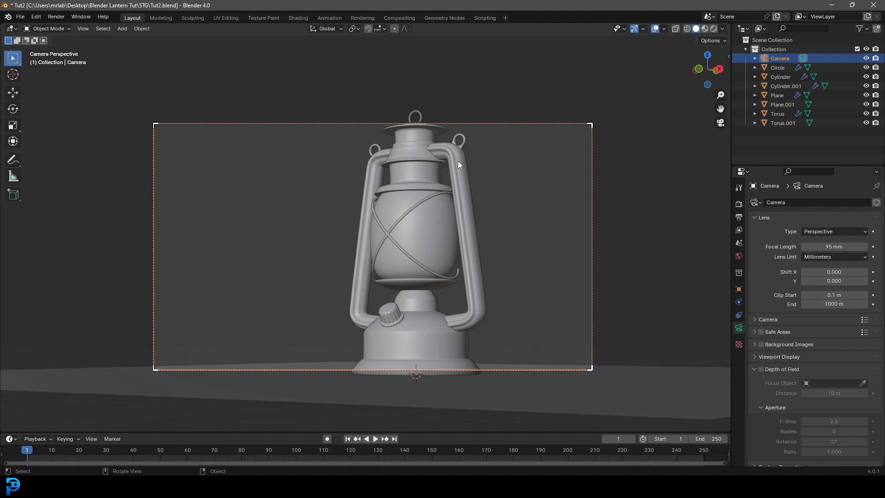
# Set the world Color to an Environment Texture loading moonless_golf_2k.exr from Downloads
pyautogui.click(739, 257)
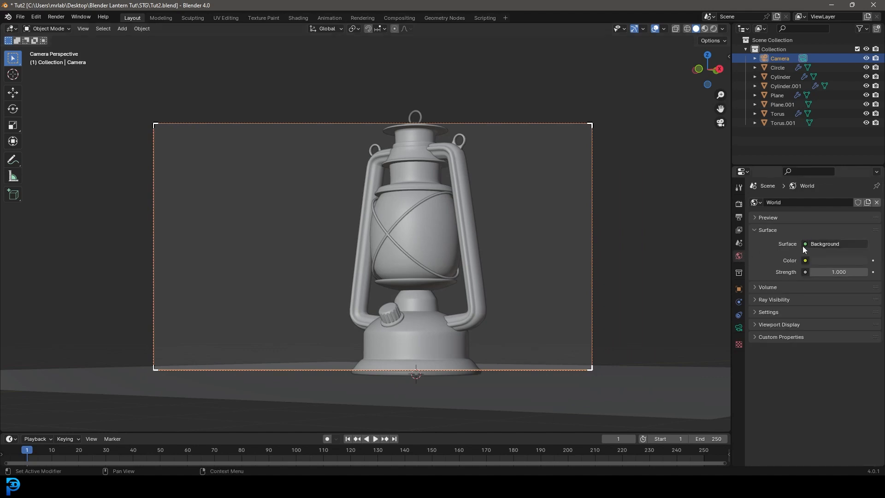
pyautogui.click(804, 260)
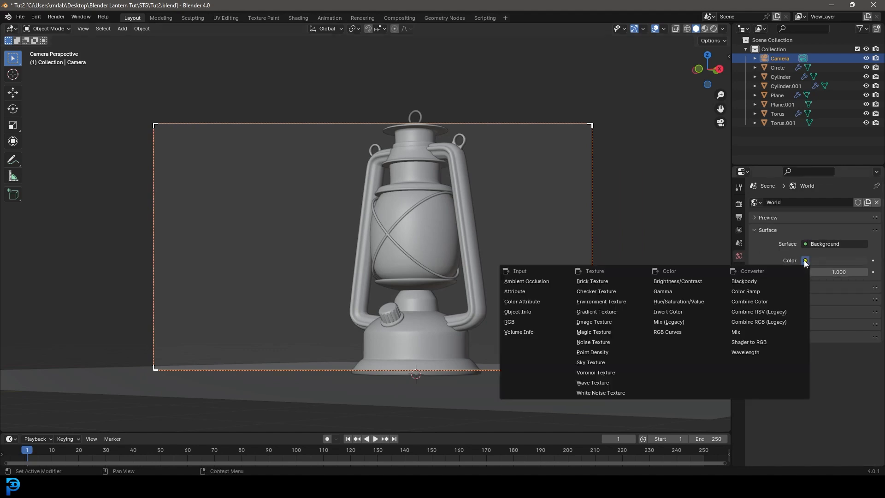
pyautogui.moveTo(600, 301)
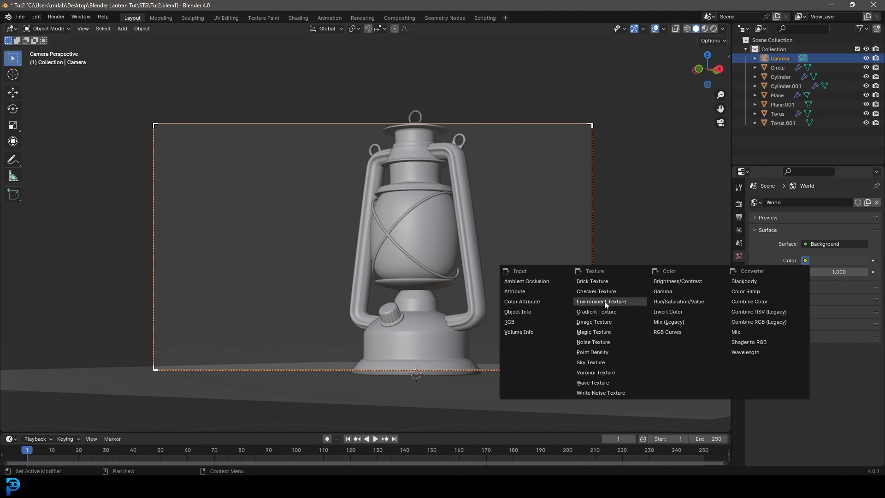
pyautogui.click(600, 301)
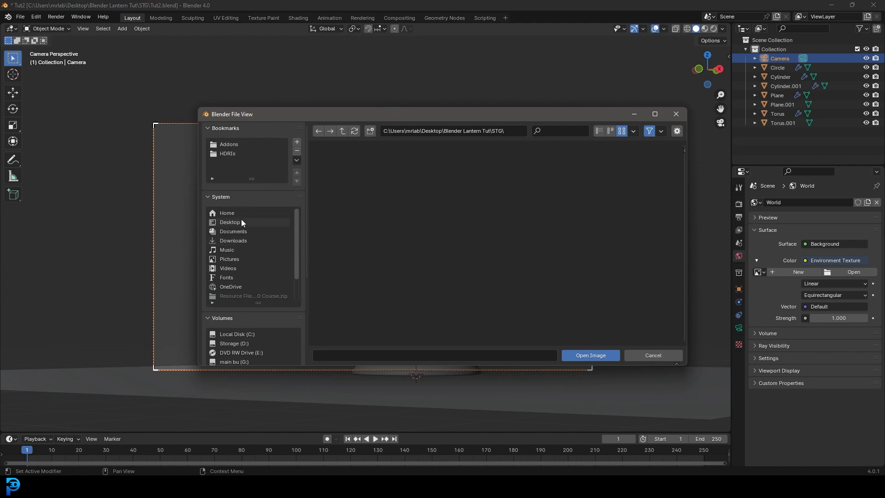
pyautogui.click(233, 241)
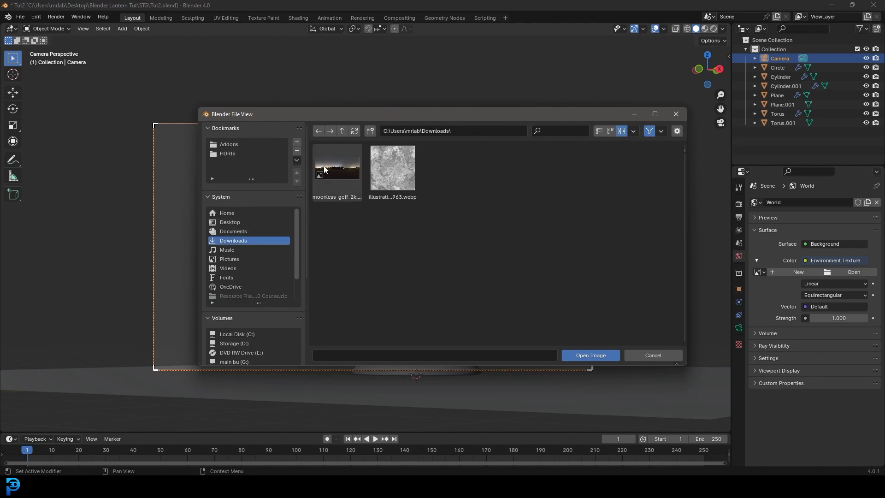
pyautogui.click(336, 166)
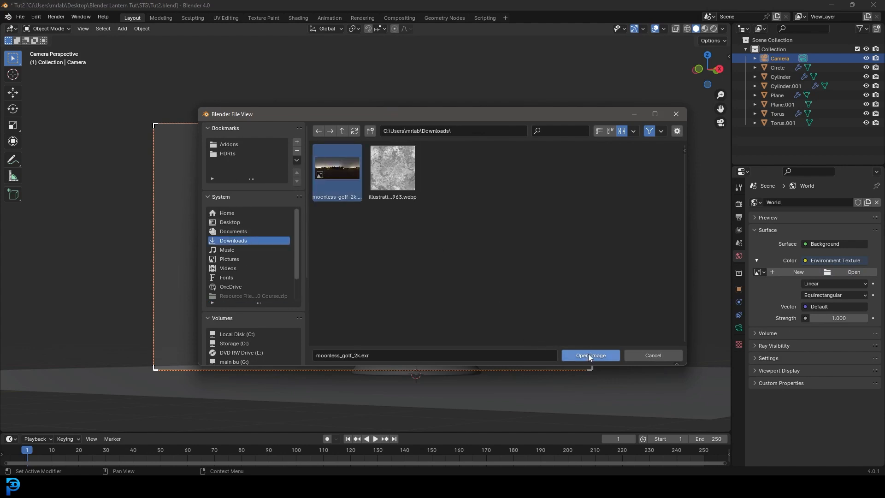
pyautogui.click(590, 355)
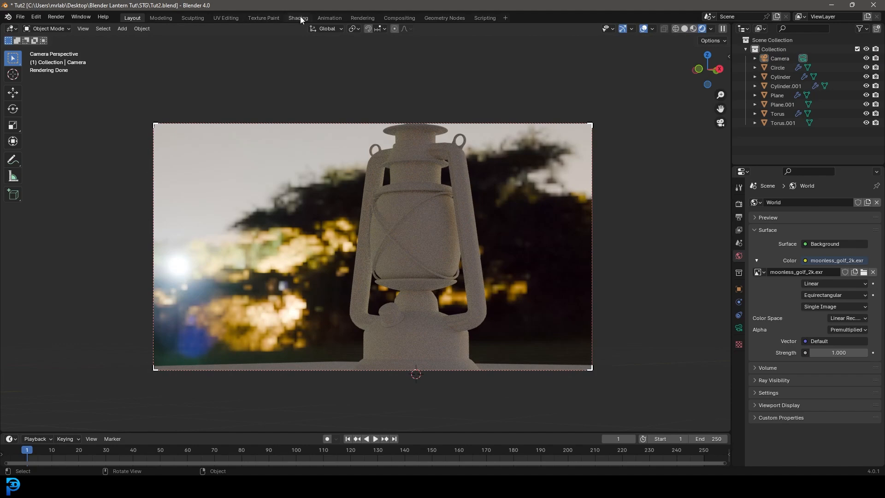
# In the Shading workspace's World nodes, add Texture Coordinate and Mapping nodes for the HDRI
pyautogui.click(298, 18)
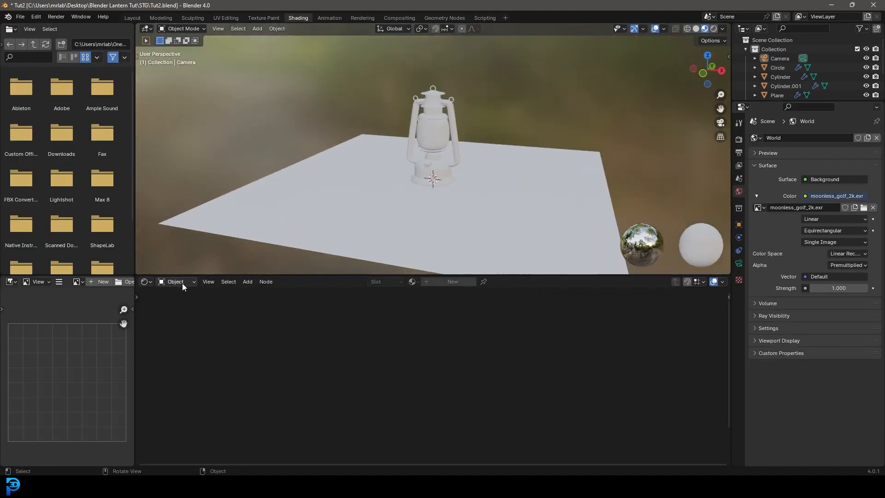
pyautogui.click(175, 282)
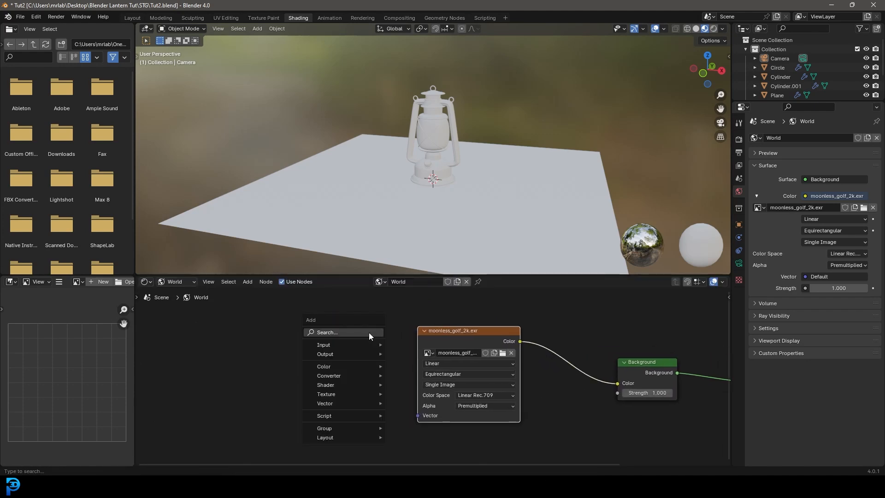
pyautogui.write('texture co')
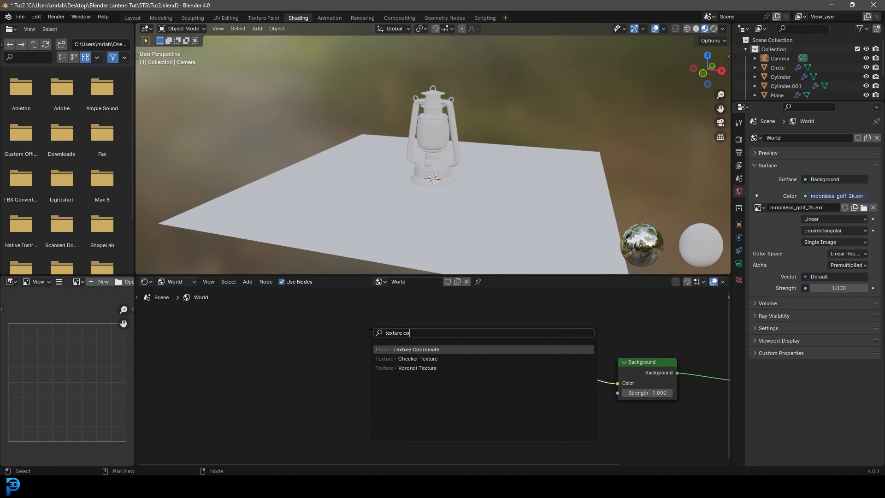
pyautogui.click(415, 349)
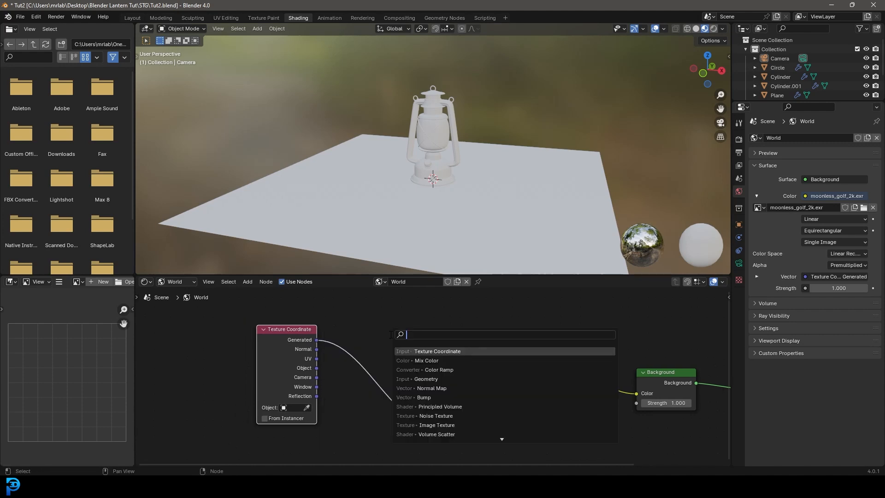
pyautogui.write('mapp')
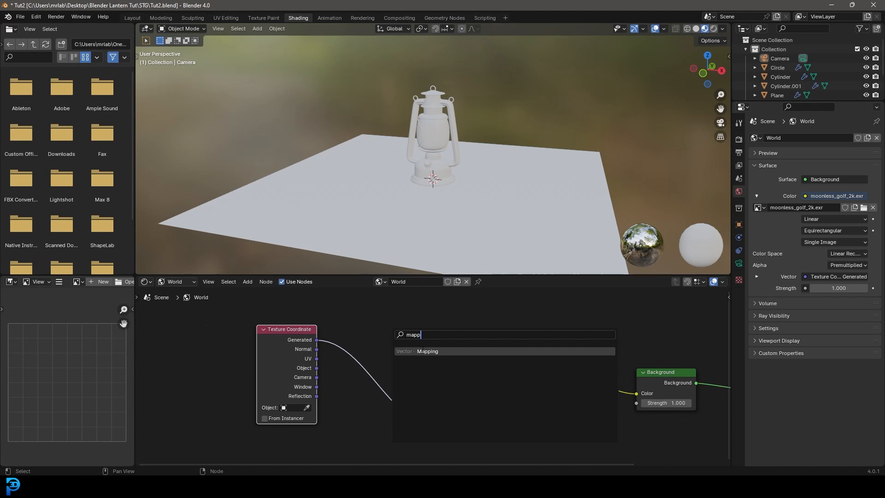
pyautogui.click(427, 352)
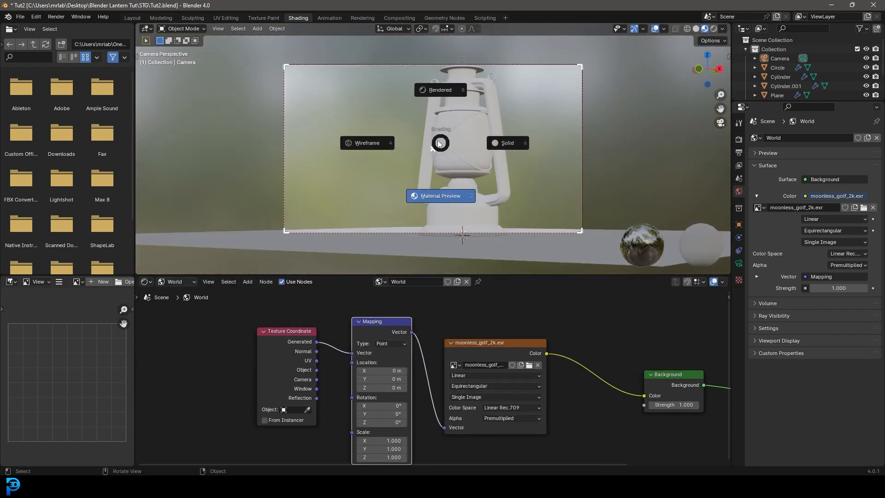
pyautogui.click(440, 89)
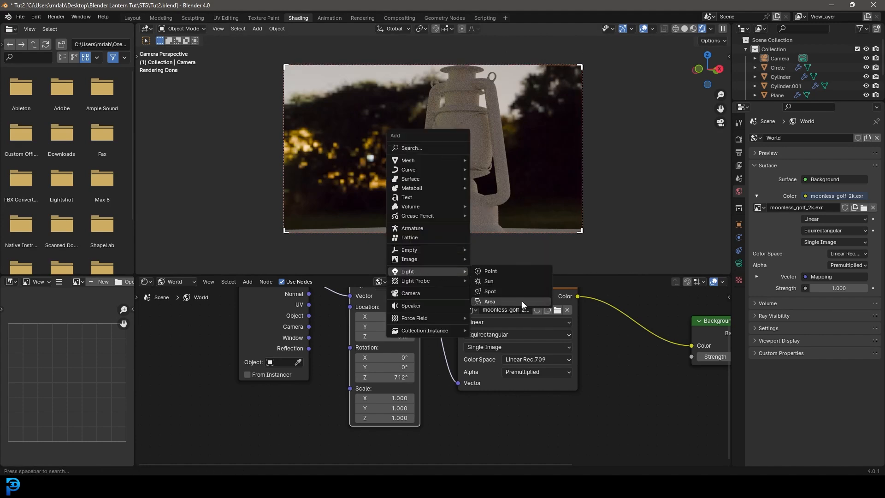
# Add an area light, duplicate it as Area.001 at 150 W, and save the file
pyautogui.click(490, 301)
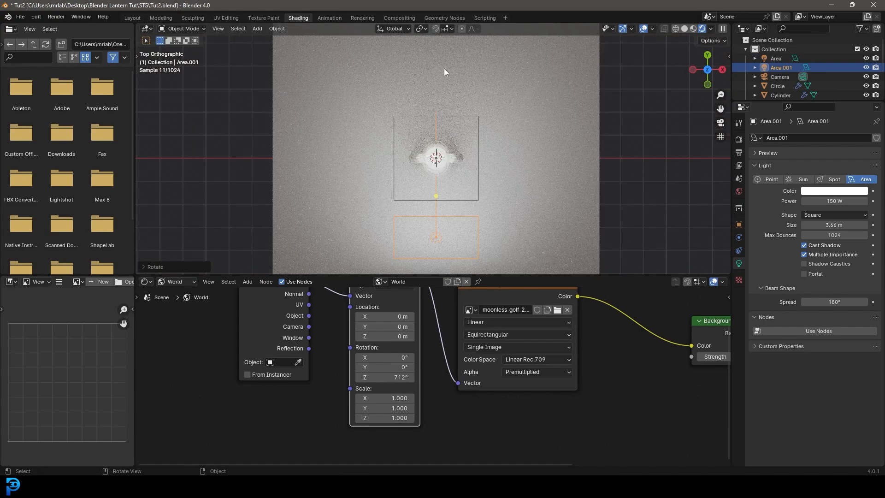
pyautogui.click(834, 191)
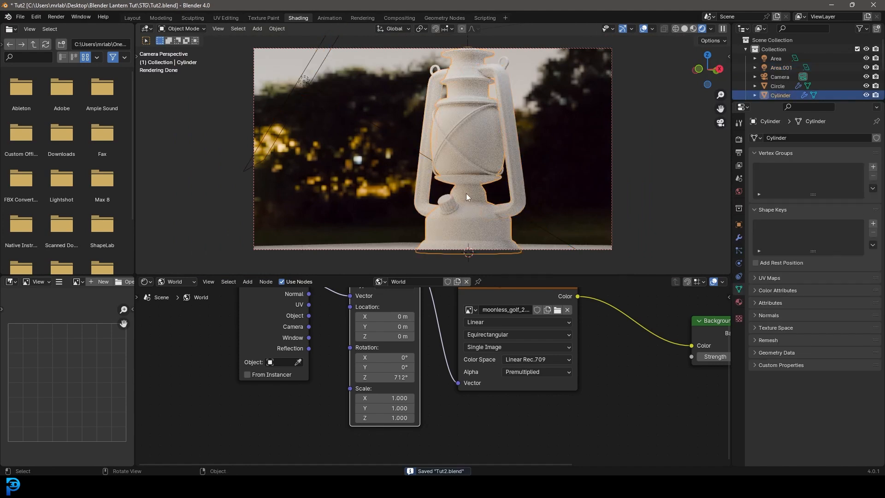
pyautogui.moveTo(228, 286)
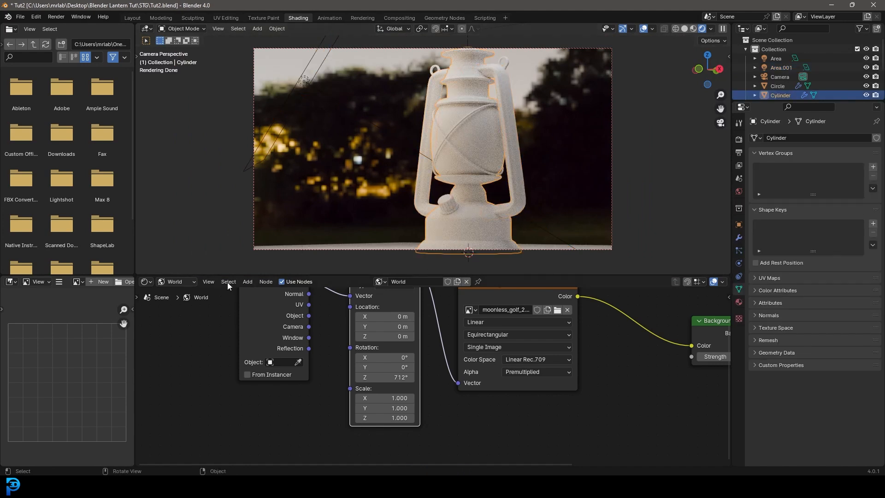
# Show the copper material's nodes and add a Geometry node and a Mix Color node
pyautogui.click(176, 281)
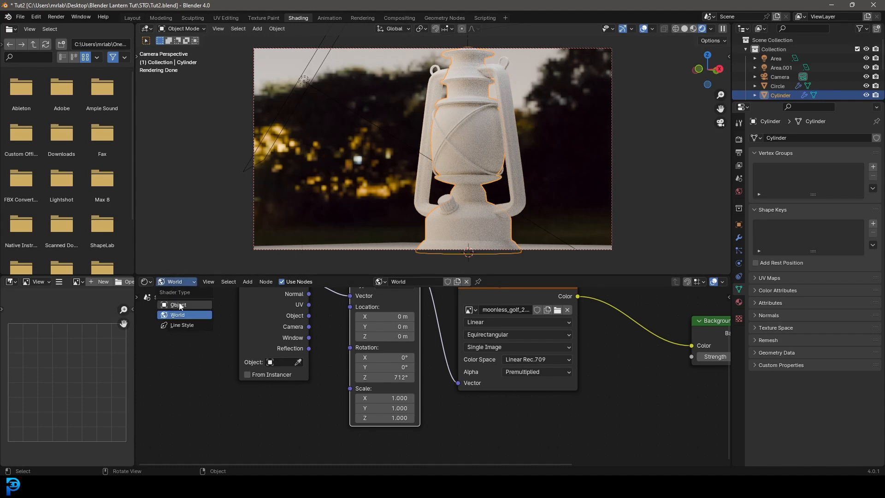
pyautogui.click(177, 305)
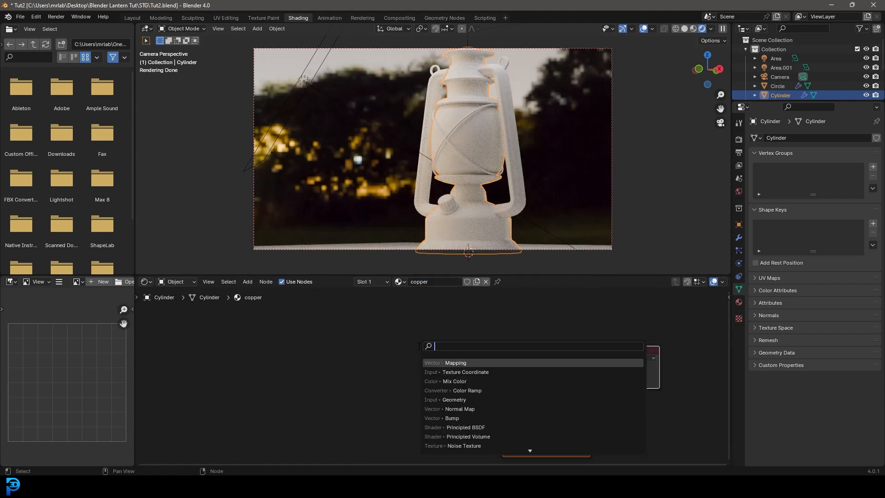
pyautogui.write('ge')
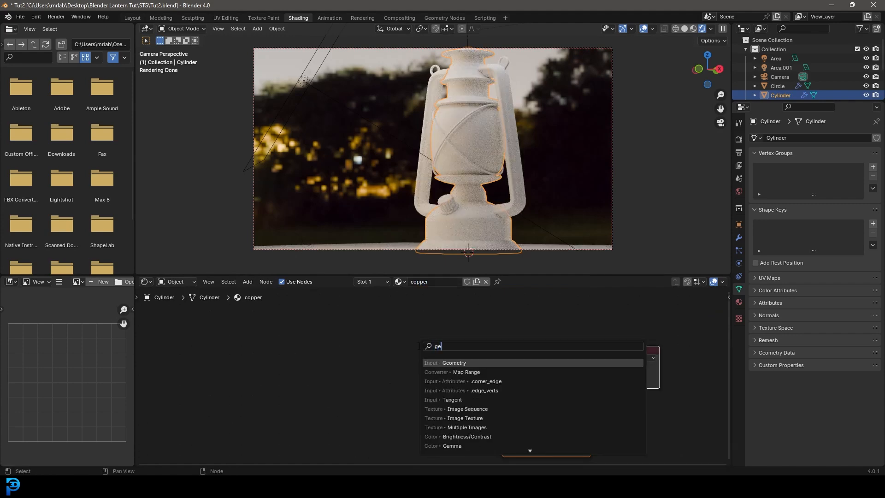
pyautogui.click(453, 362)
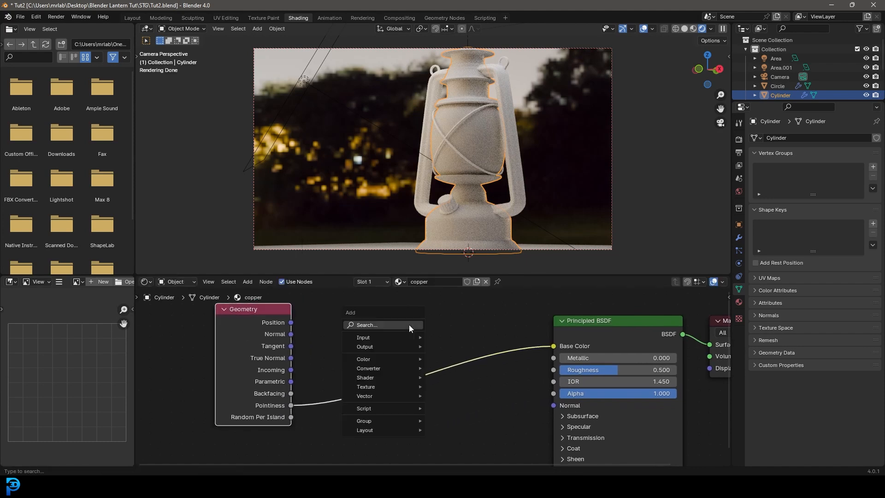
pyautogui.write('colo')
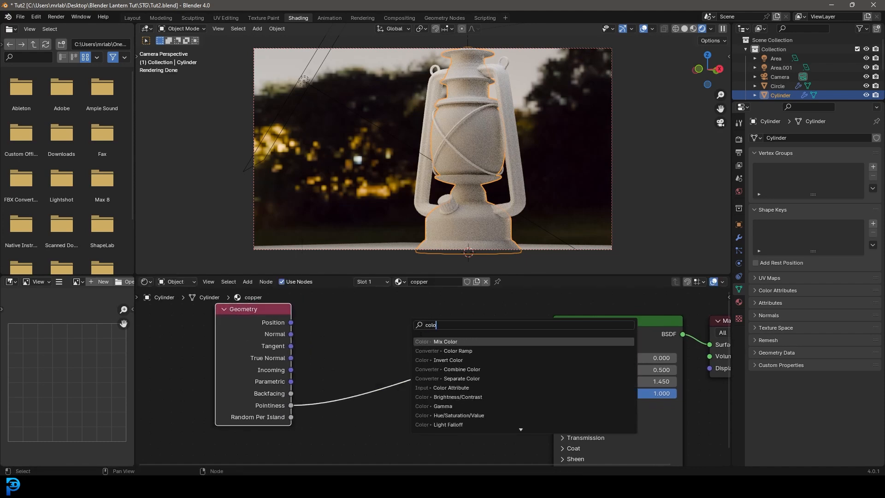
pyautogui.click(458, 350)
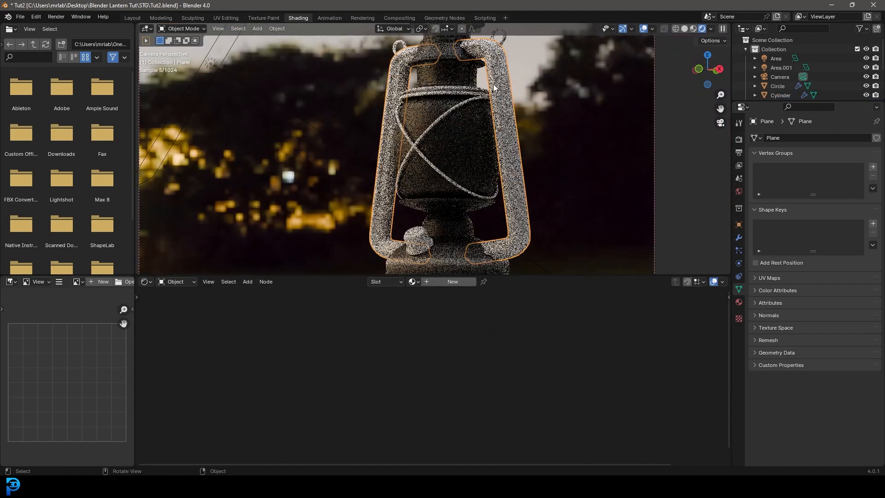
# Reselect the lantern body to edit its copper material's Pointiness and Mix nodes
pyautogui.click(414, 282)
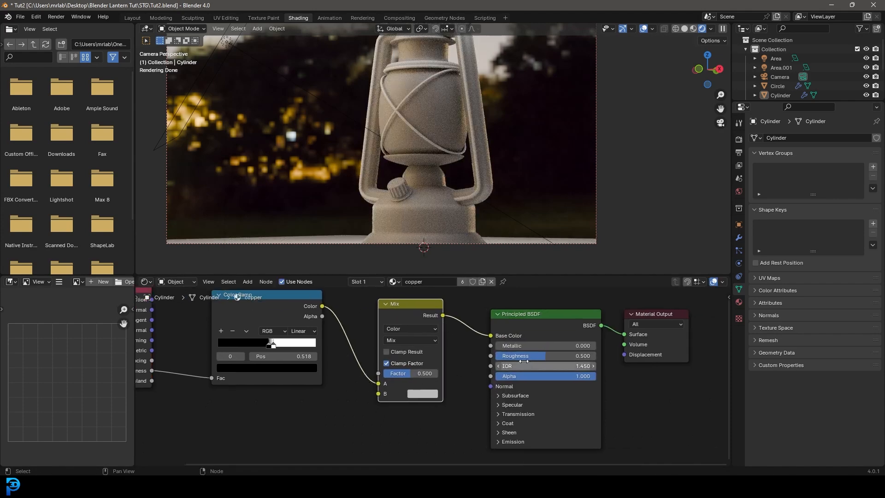
# Add an Image Texture node linked to the copper Mix node's B input
pyautogui.click(545, 345)
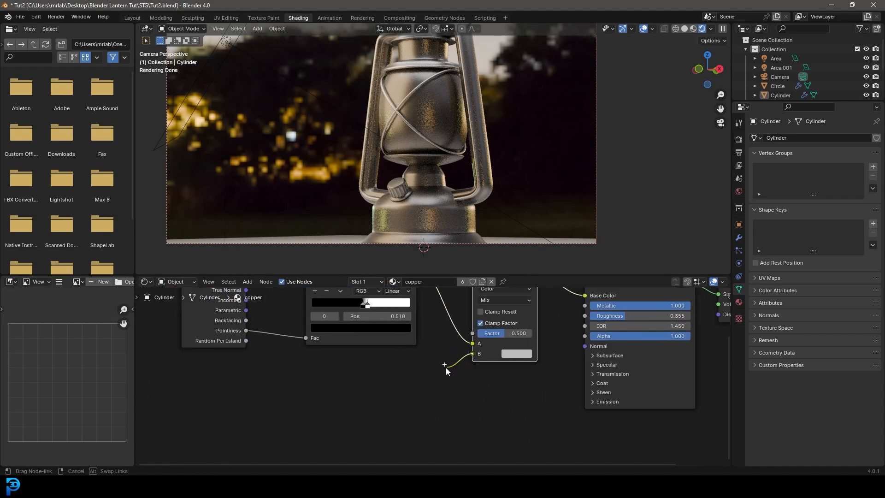
pyautogui.click(445, 367)
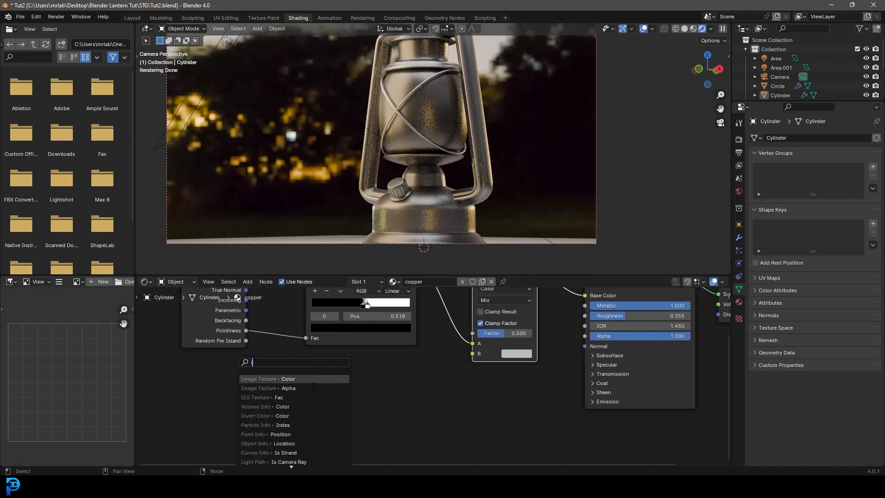
pyautogui.write('imag')
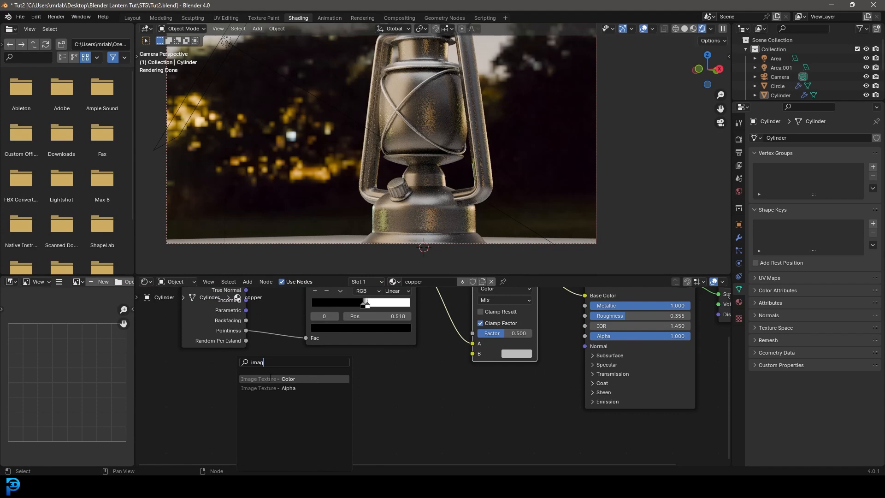
pyautogui.click(268, 378)
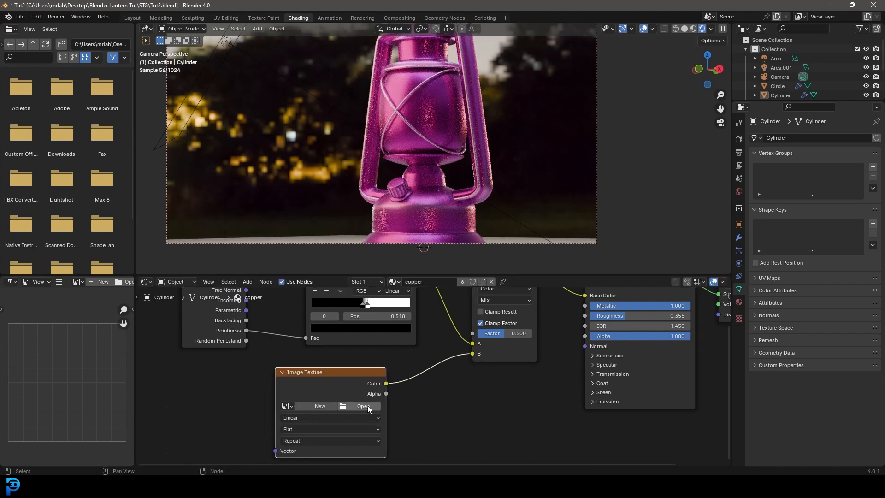
# Load the grunge illustration image from Downloads and set its projection to Box
pyautogui.click(362, 406)
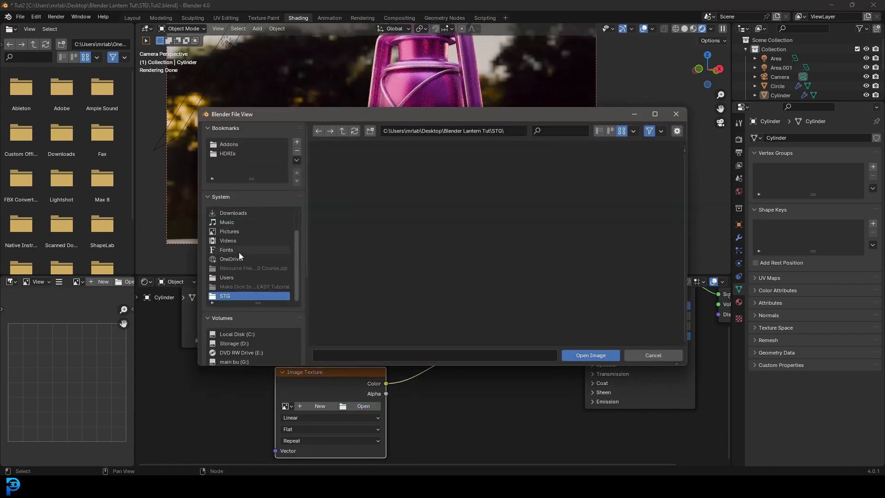
pyautogui.click(232, 213)
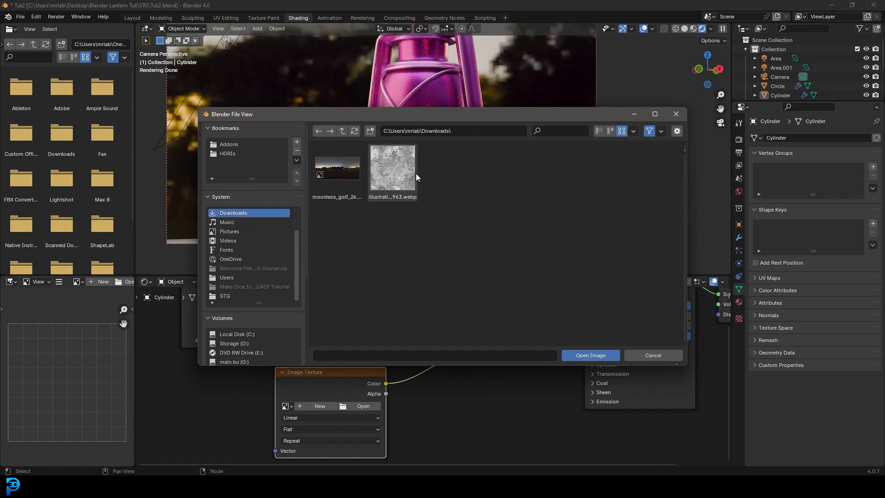
pyautogui.doubleClick(393, 165)
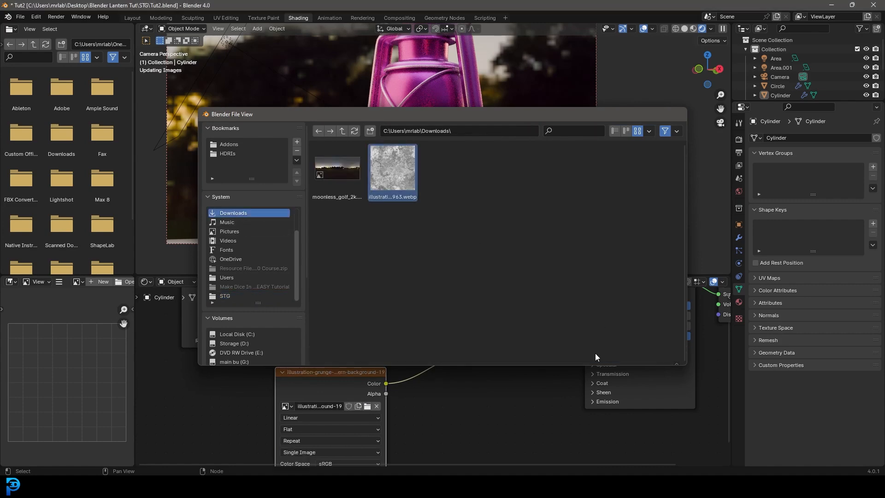
pyautogui.doubleClick(392, 170)
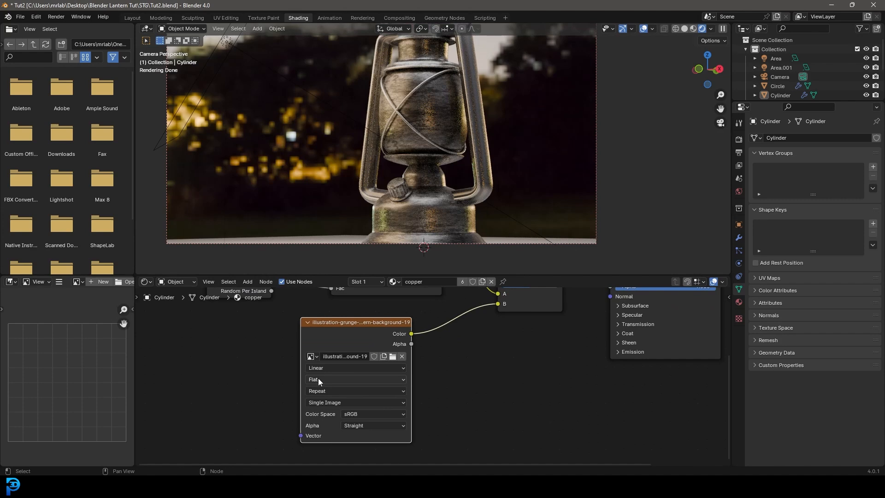
pyautogui.click(355, 379)
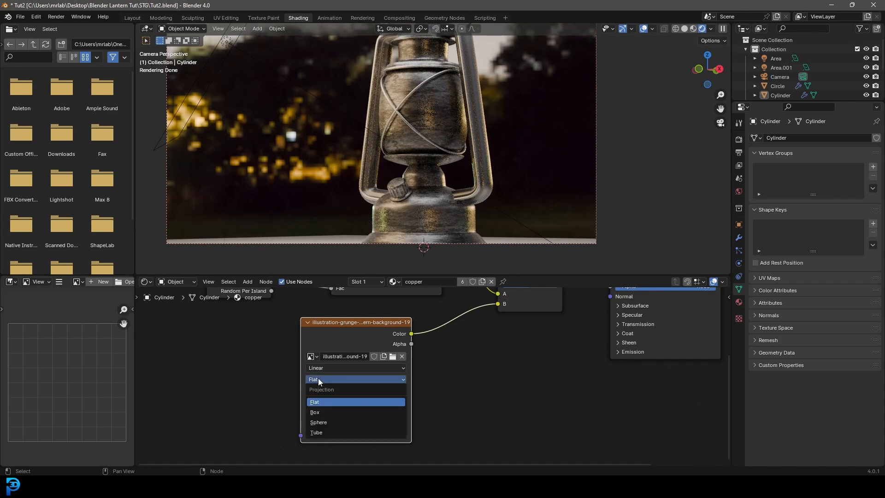
pyautogui.click(314, 412)
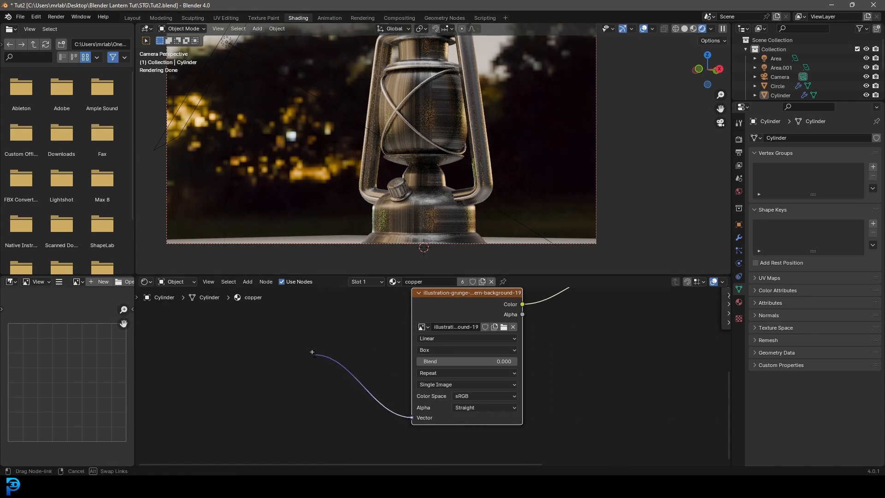
# Map the grunge texture with a Texture Coordinate node's Generated output
pyautogui.click(312, 353)
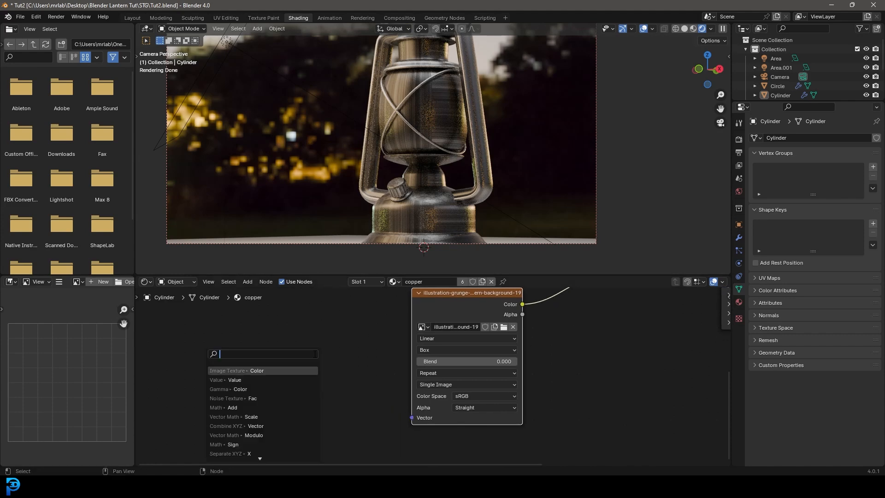
pyautogui.write('texture coo')
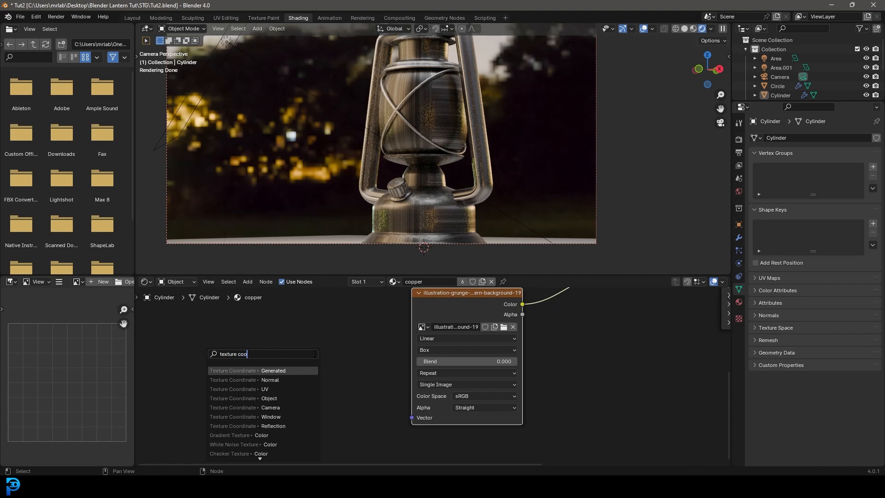
pyautogui.click(272, 370)
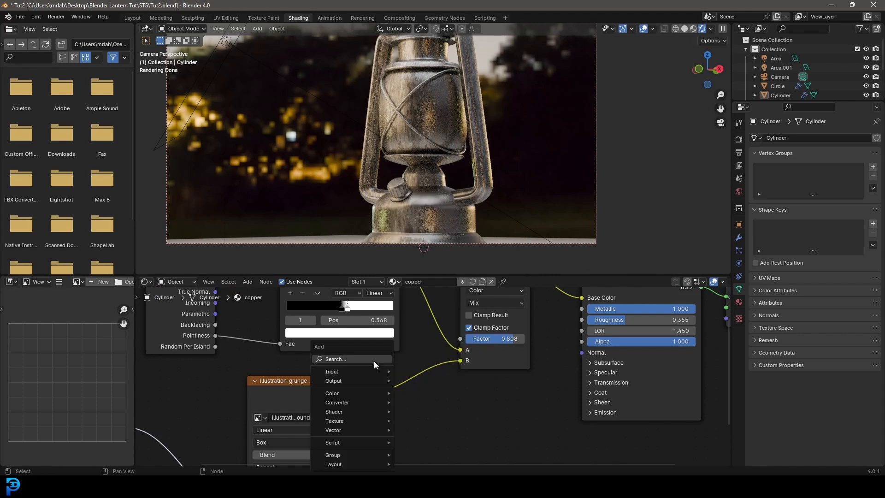
# Insert a Color Ramp after the grunge texture and adjust a stop for contrast
pyautogui.write('colo')
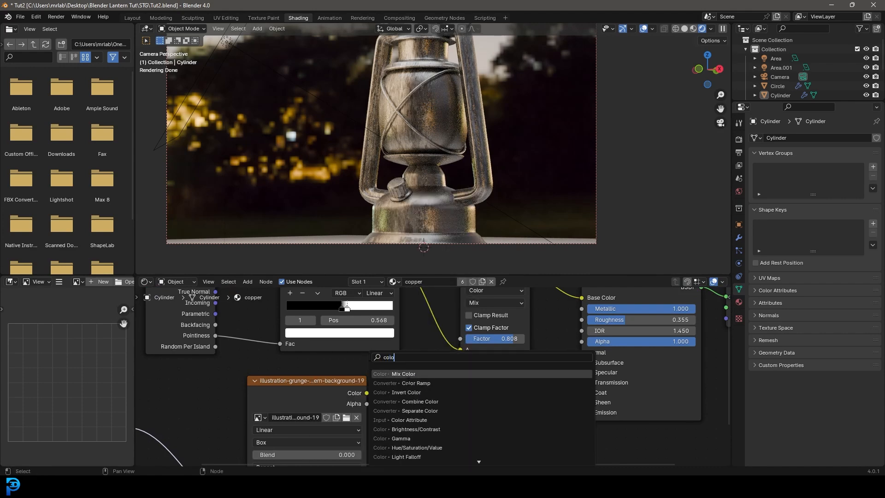
pyautogui.click(415, 385)
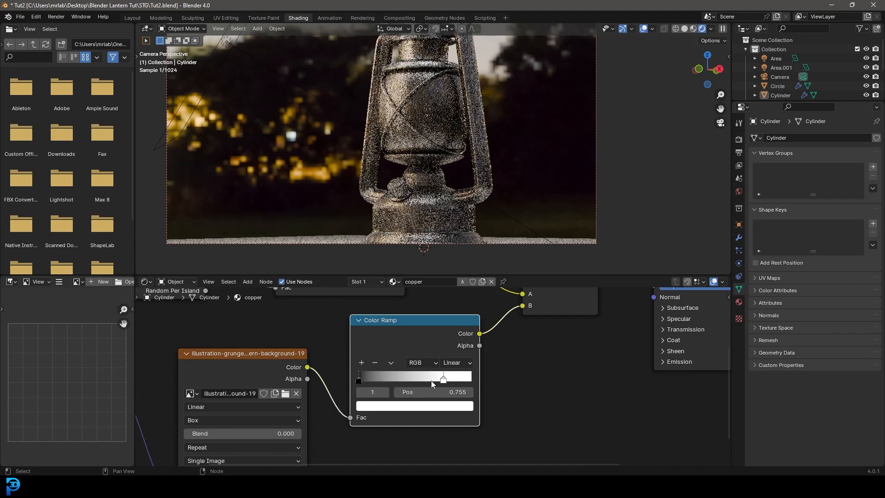
pyautogui.click(414, 405)
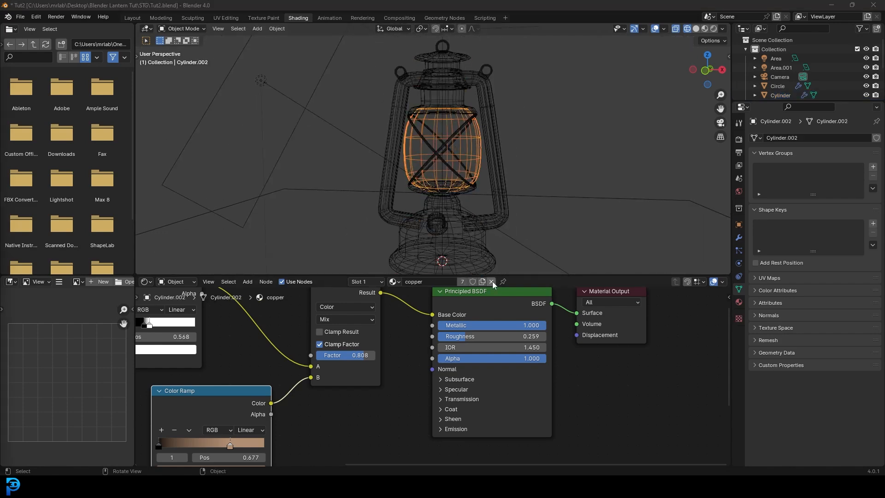
# Unlink the copper material slot from the selected glass cylinder
pyautogui.click(492, 284)
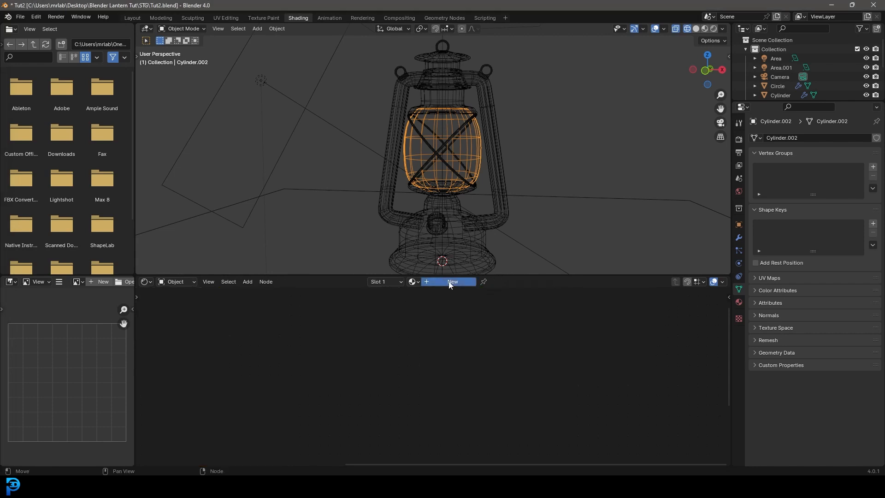
# Create a new material named glass with Metallic 0 and Transmission Weight 1
pyautogui.click(452, 282)
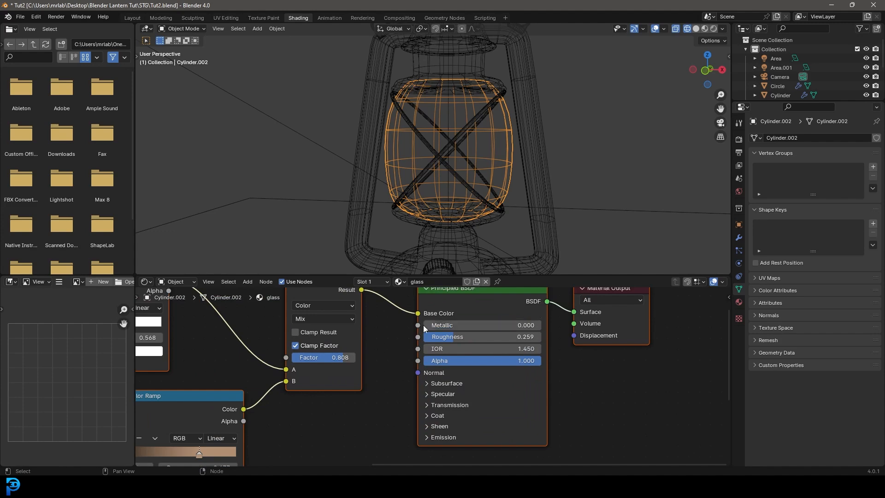
pyautogui.click(450, 405)
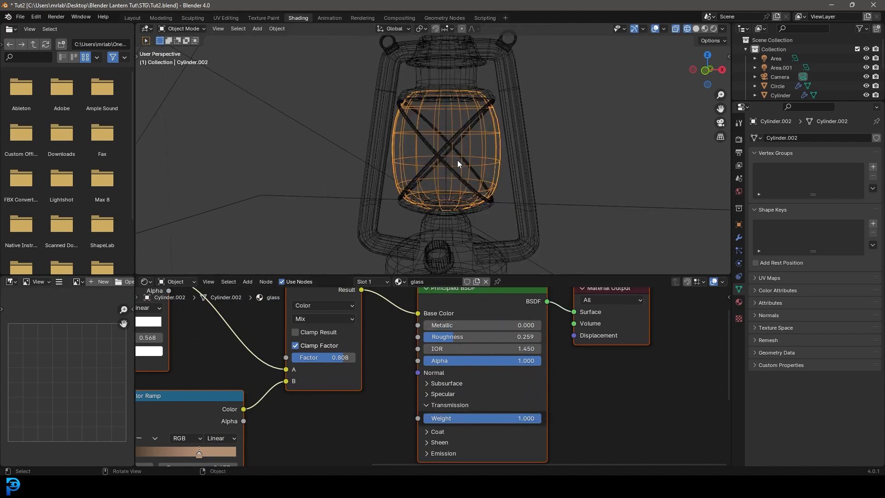
# Connect the grunge texture to glass Roughness through a Color Ramp tuned to 0.232
pyautogui.click(702, 28)
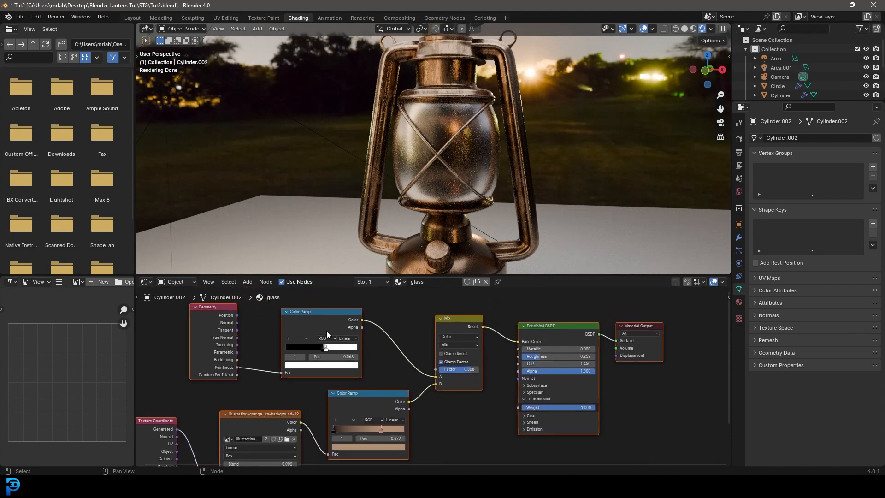
pyautogui.press('g')
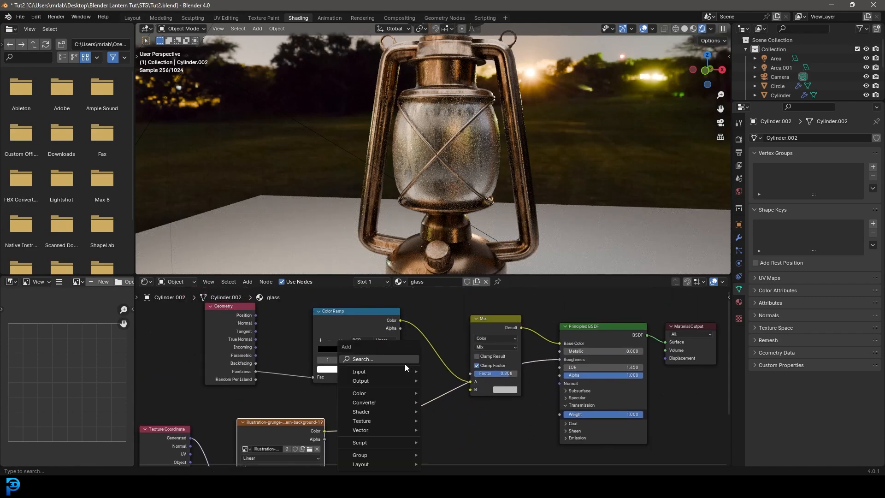
pyautogui.write('colo')
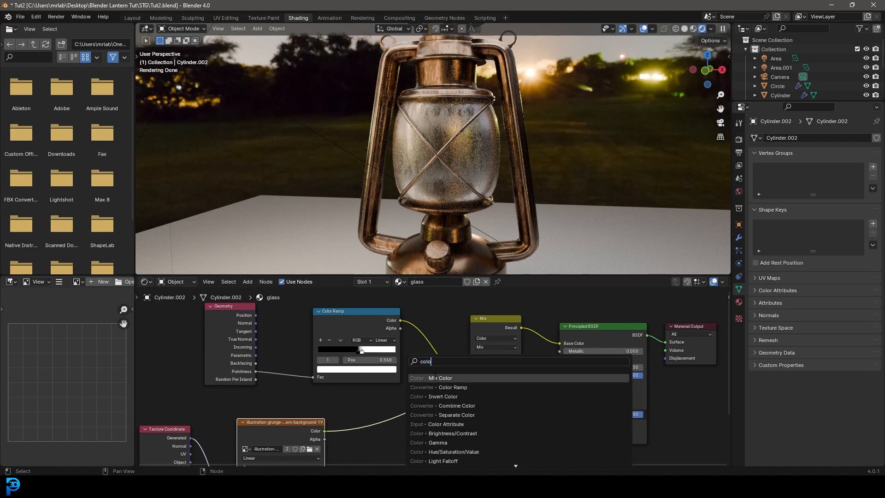
pyautogui.write('c')
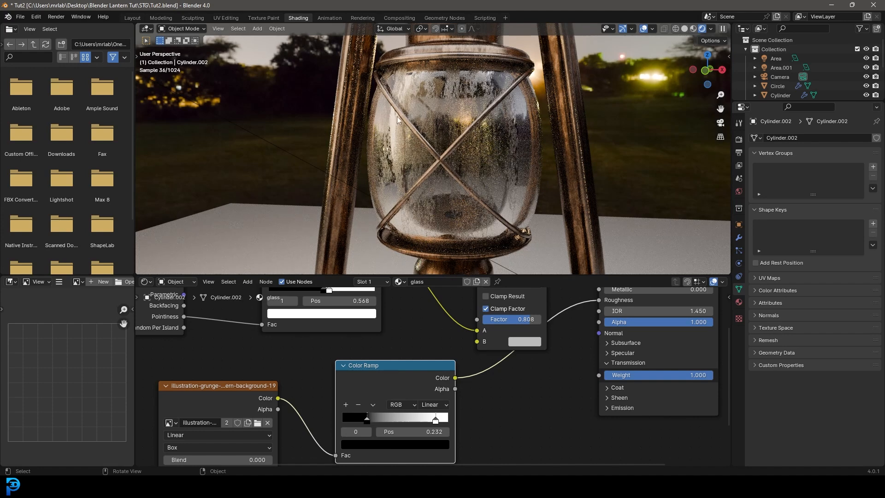
pyautogui.moveTo(492, 239)
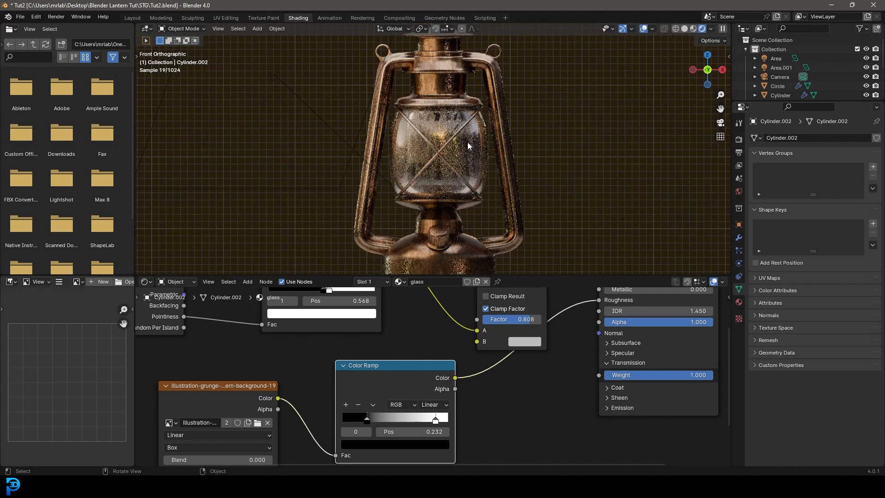
# Add a sphere, stretch it upright along Z, and move it into the glass
pyautogui.click(256, 29)
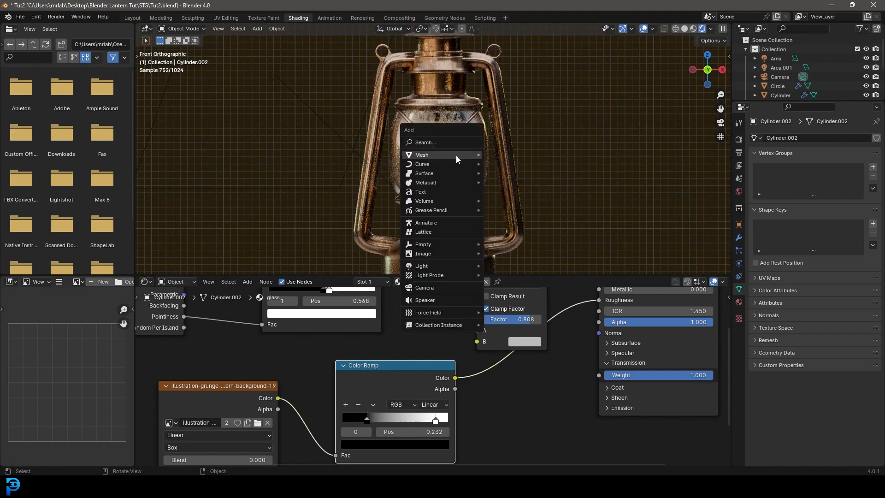
pyautogui.click(426, 154)
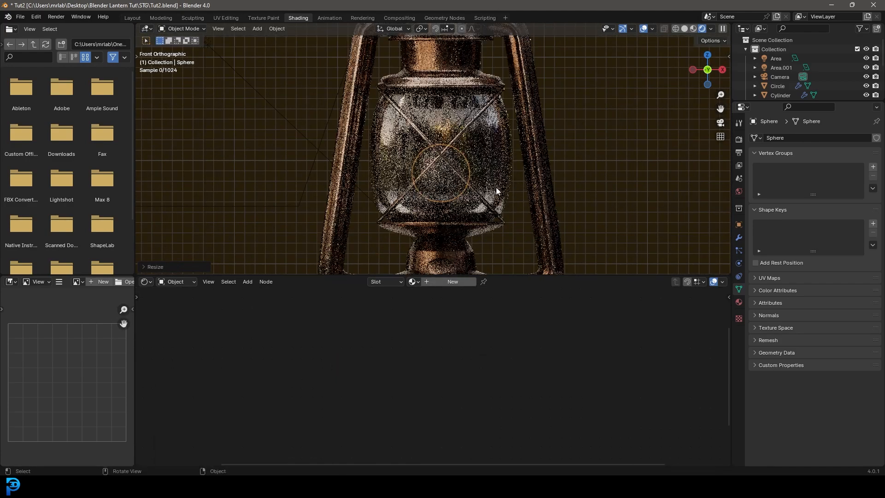
pyautogui.press('s')
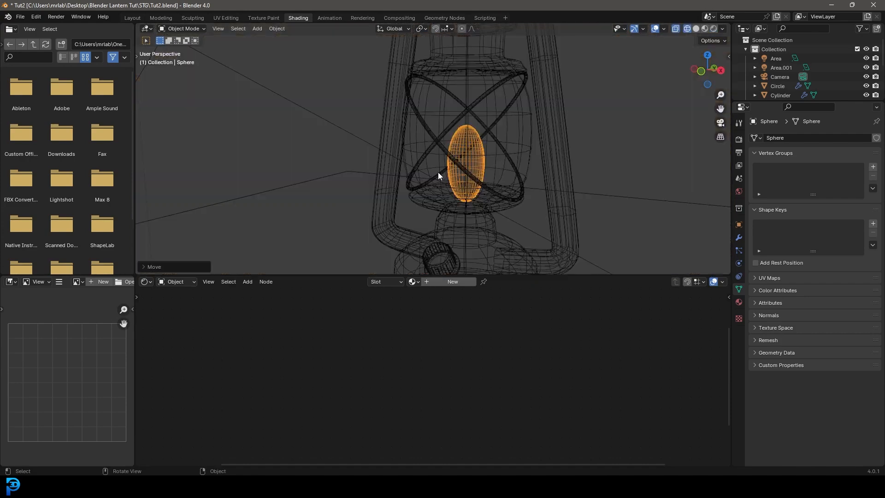
# Create material 'light' with an orange Emission surface at strength 90
pyautogui.click(451, 282)
pyautogui.write('light')
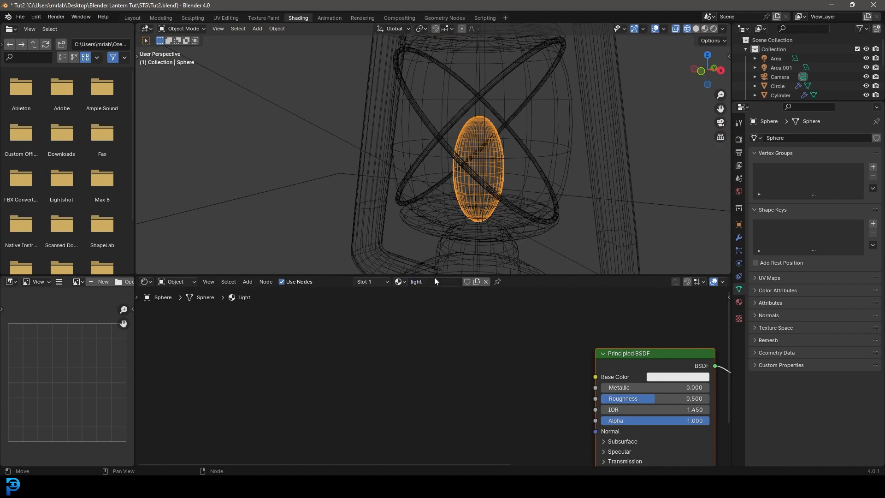
pyautogui.click(739, 303)
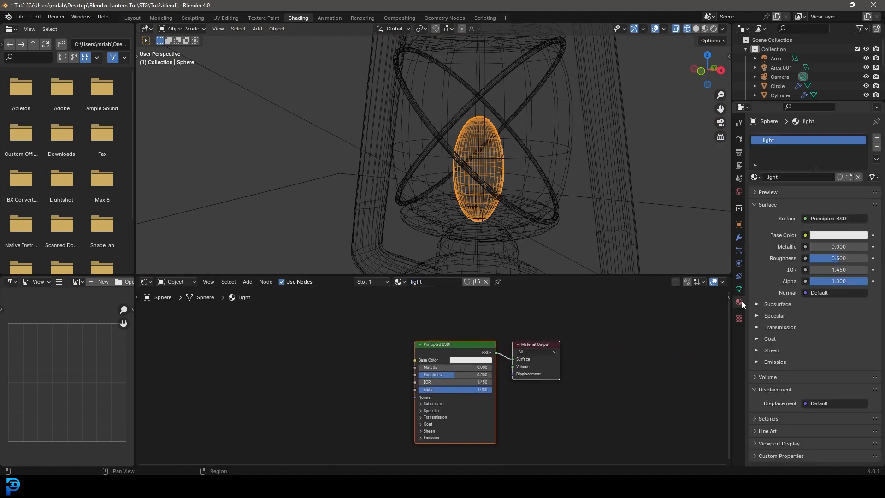
pyautogui.click(832, 218)
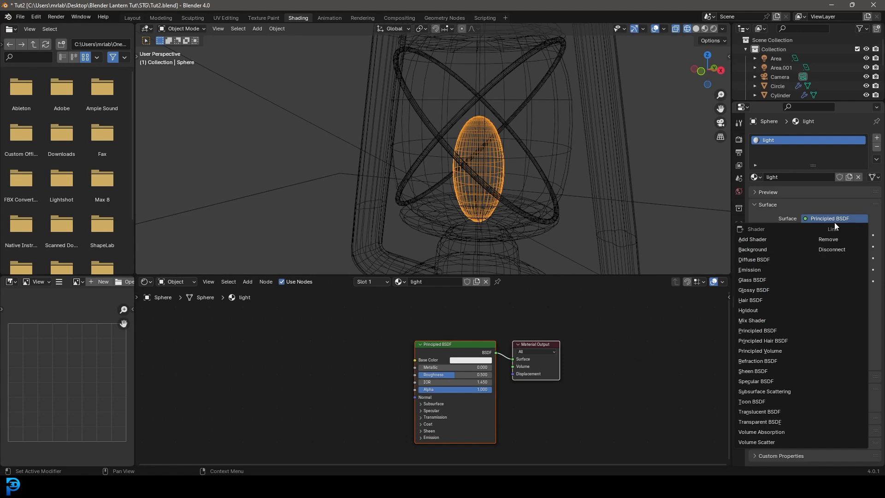
pyautogui.moveTo(757, 270)
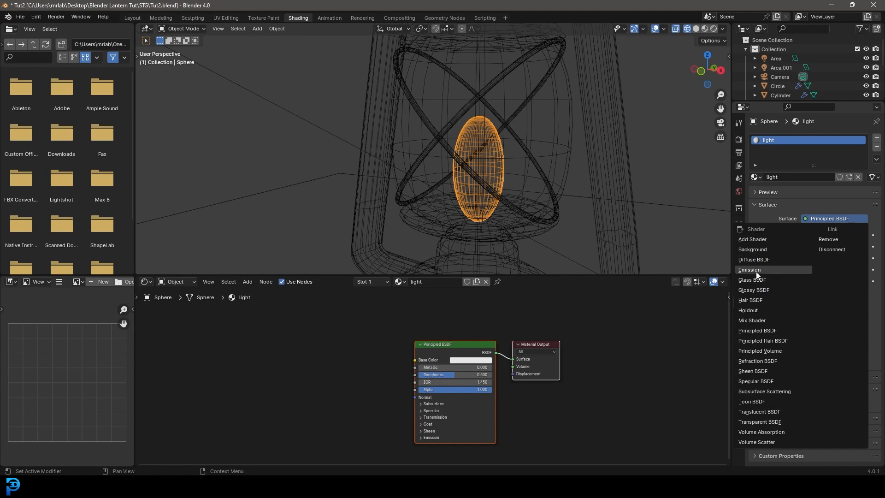
pyautogui.click(749, 269)
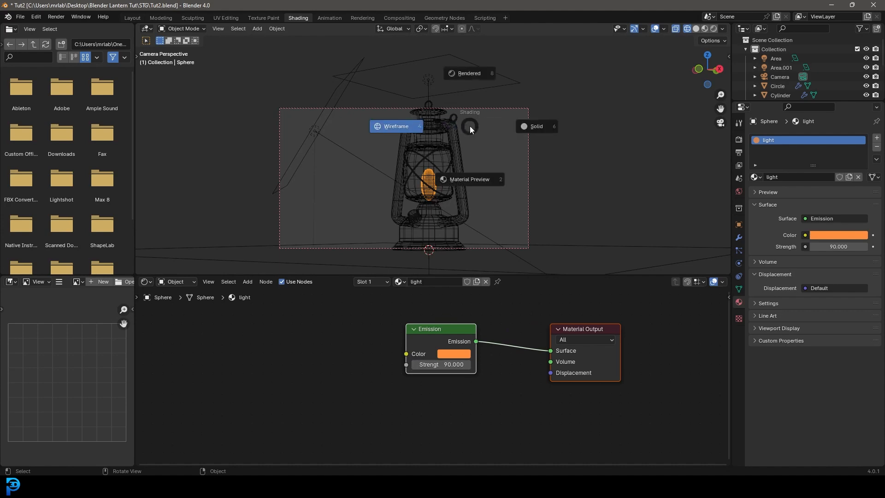
# Preview in Rendered shading, try blue then restore orange flame, and select Camera
pyautogui.click(468, 72)
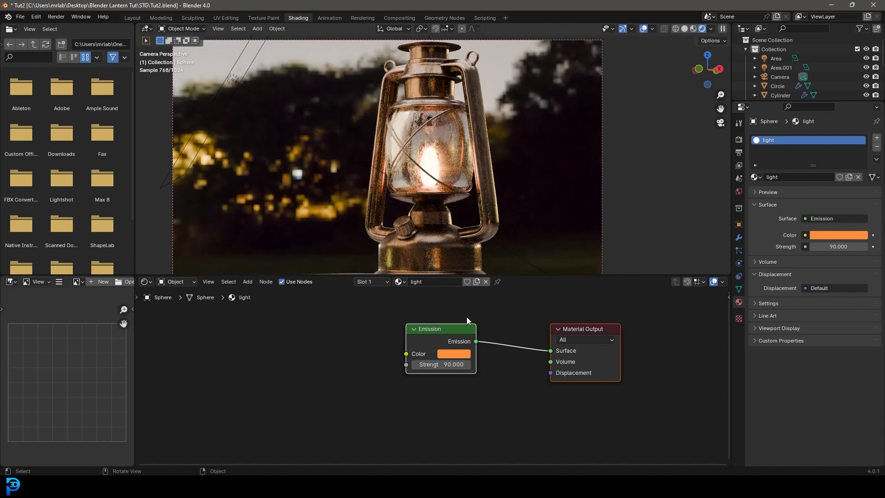
pyautogui.click(453, 353)
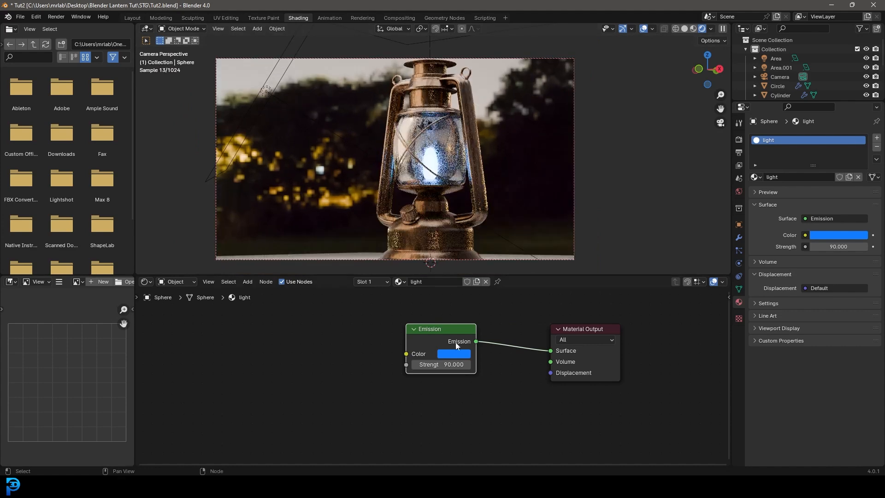
pyautogui.click(453, 353)
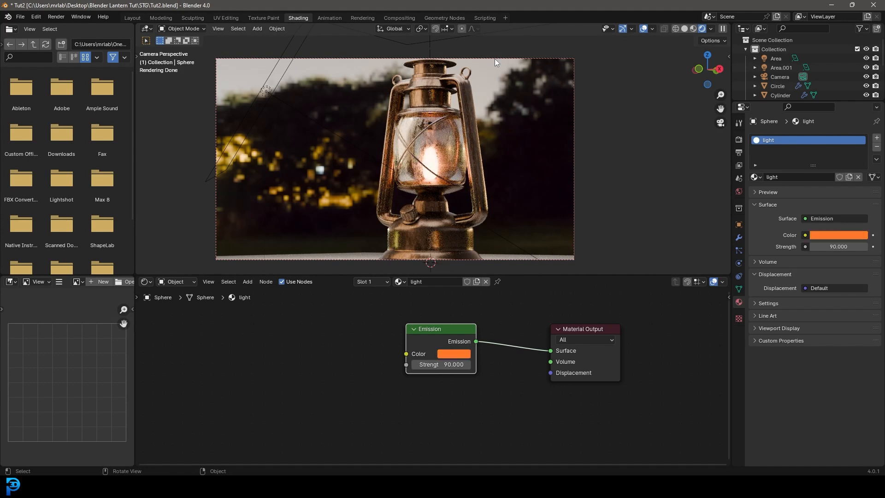
pyautogui.click(780, 76)
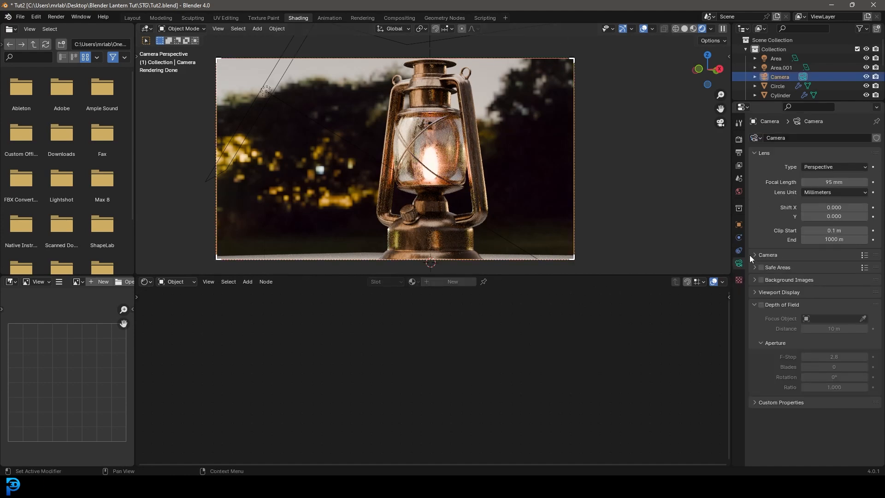
# Enable camera Depth of Field focused on Cylinder.002 with F-Stop 0.1
pyautogui.click(760, 304)
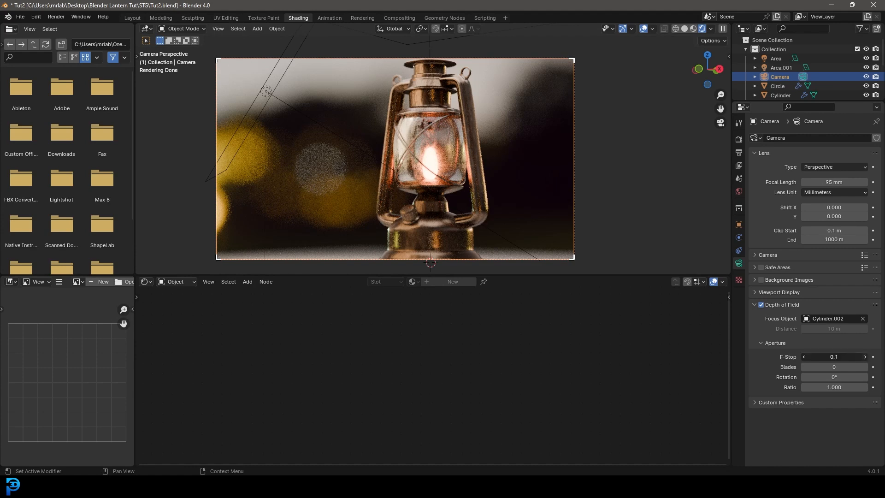
pyautogui.click(865, 357)
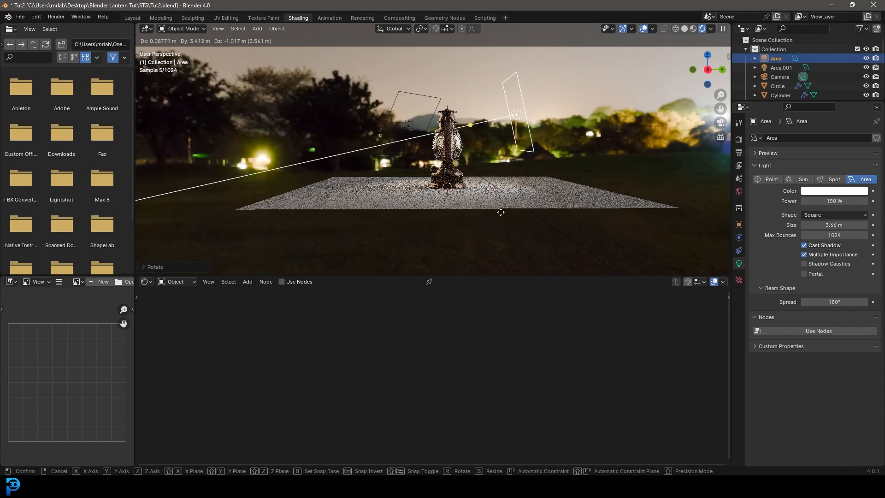
# Angle and reposition the area light, tint it blue, then select the peach area light
pyautogui.click(834, 191)
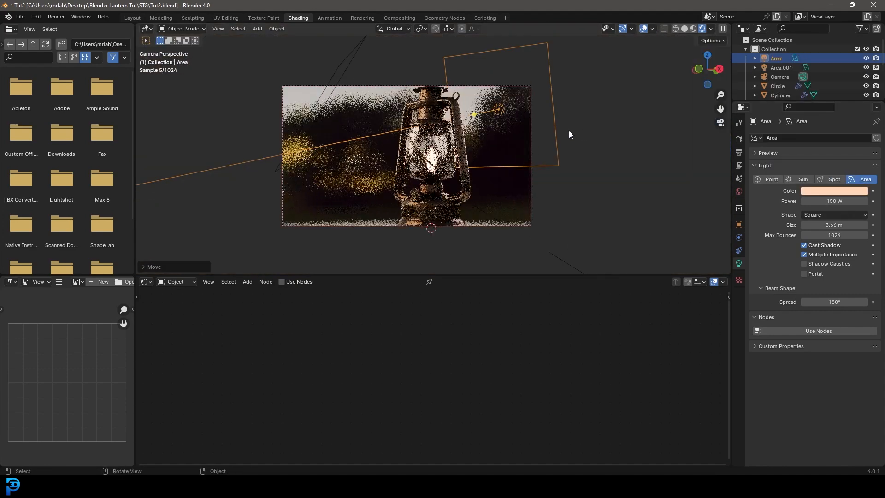
pyautogui.click(834, 191)
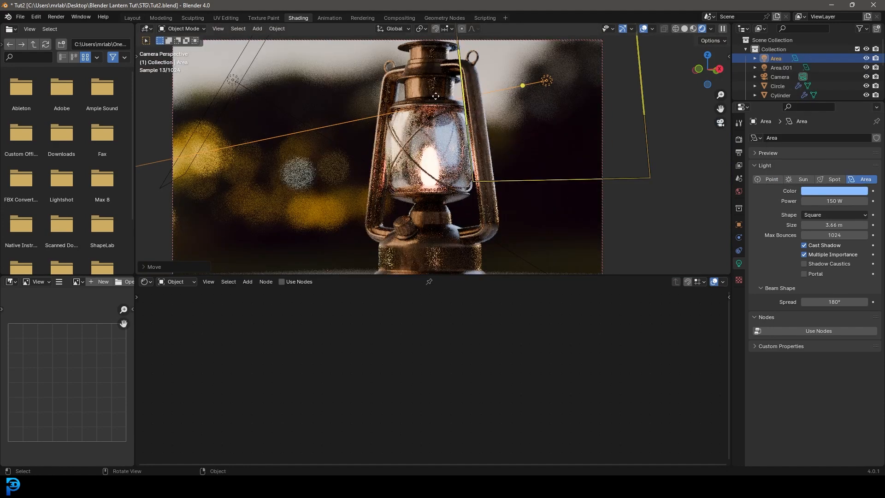
pyautogui.click(834, 190)
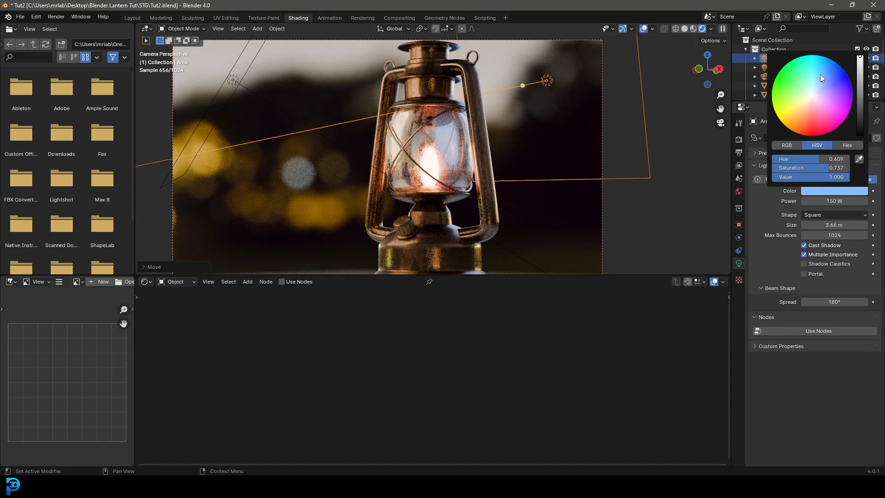
pyautogui.click(827, 86)
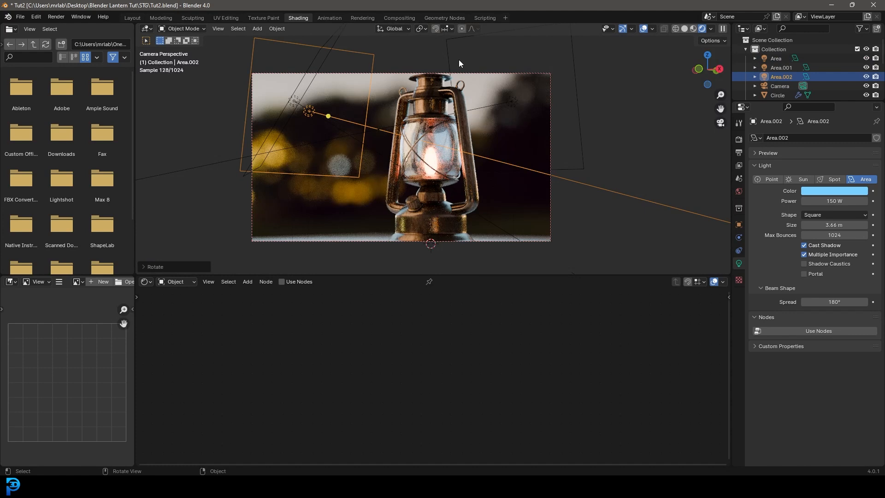
pyautogui.moveTo(284, 67)
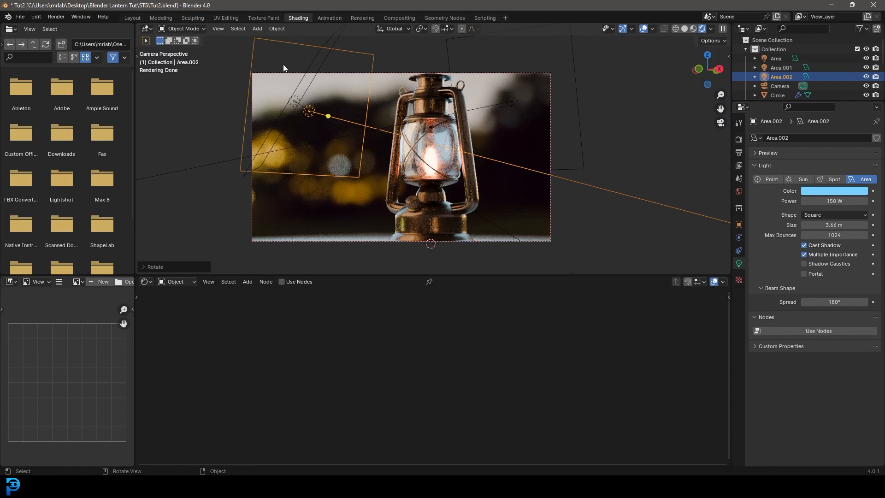
pyautogui.click(834, 191)
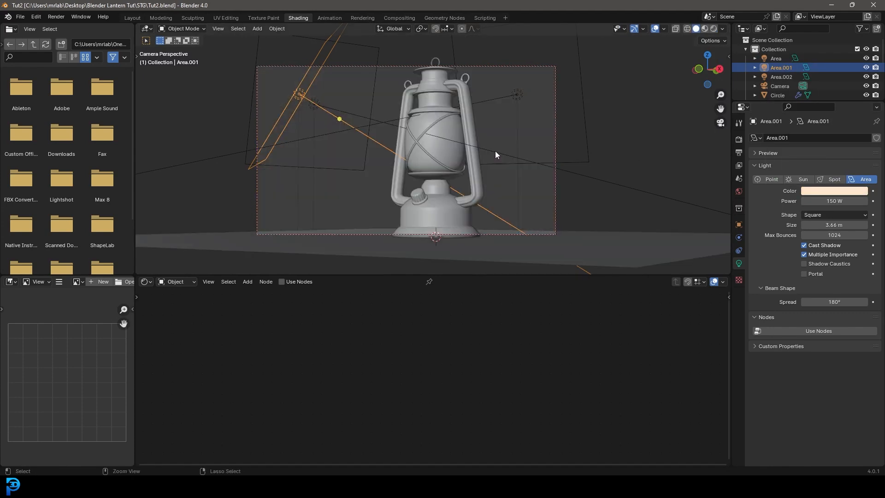
# Run Render Image from the Render menu and inspect the lantern render
pyautogui.click(55, 17)
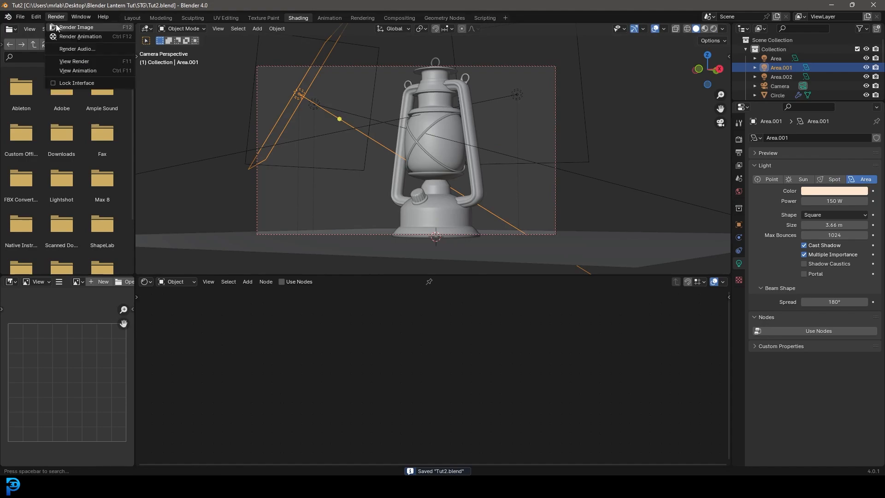
pyautogui.click(75, 27)
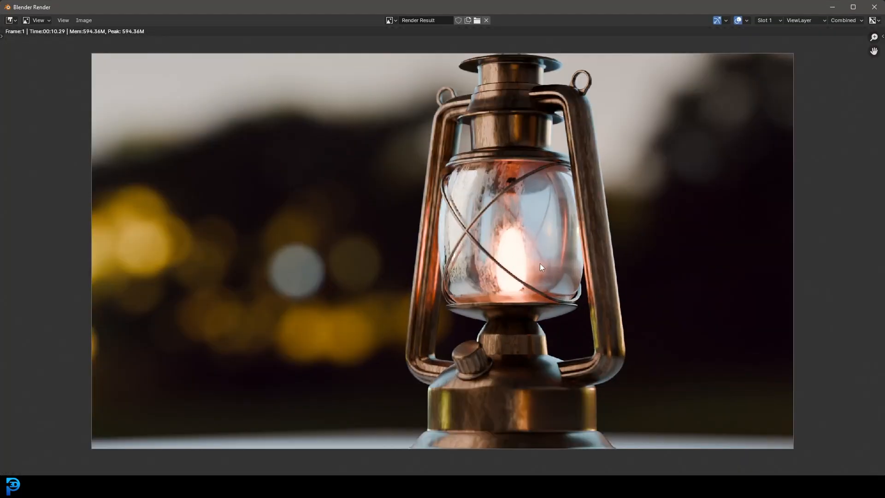
pyautogui.scroll(-3)
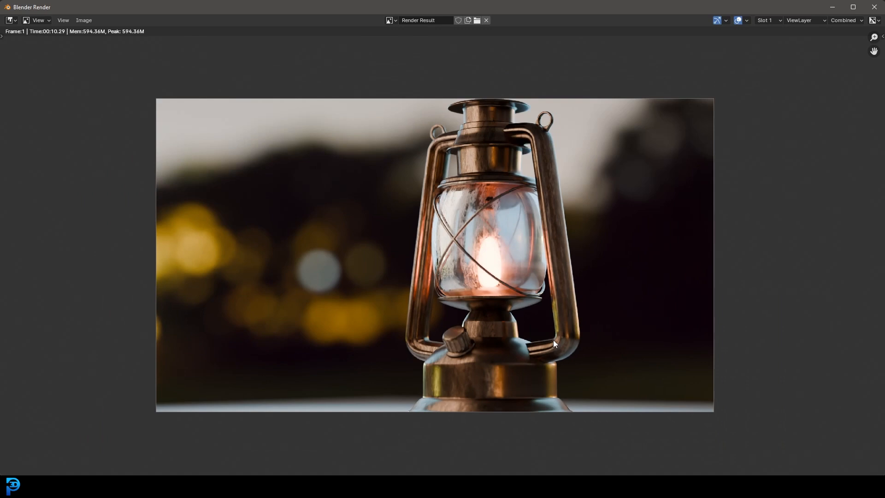
pyautogui.moveTo(538, 329)
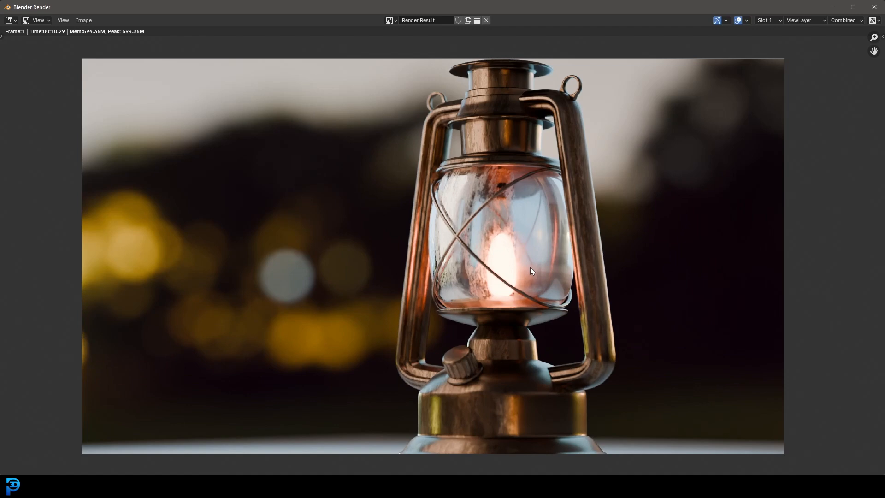
pyautogui.moveTo(592, 262)
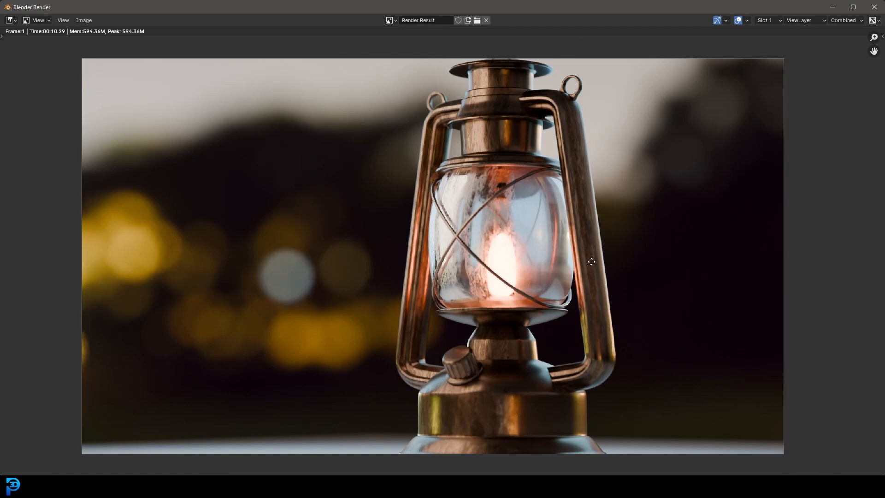